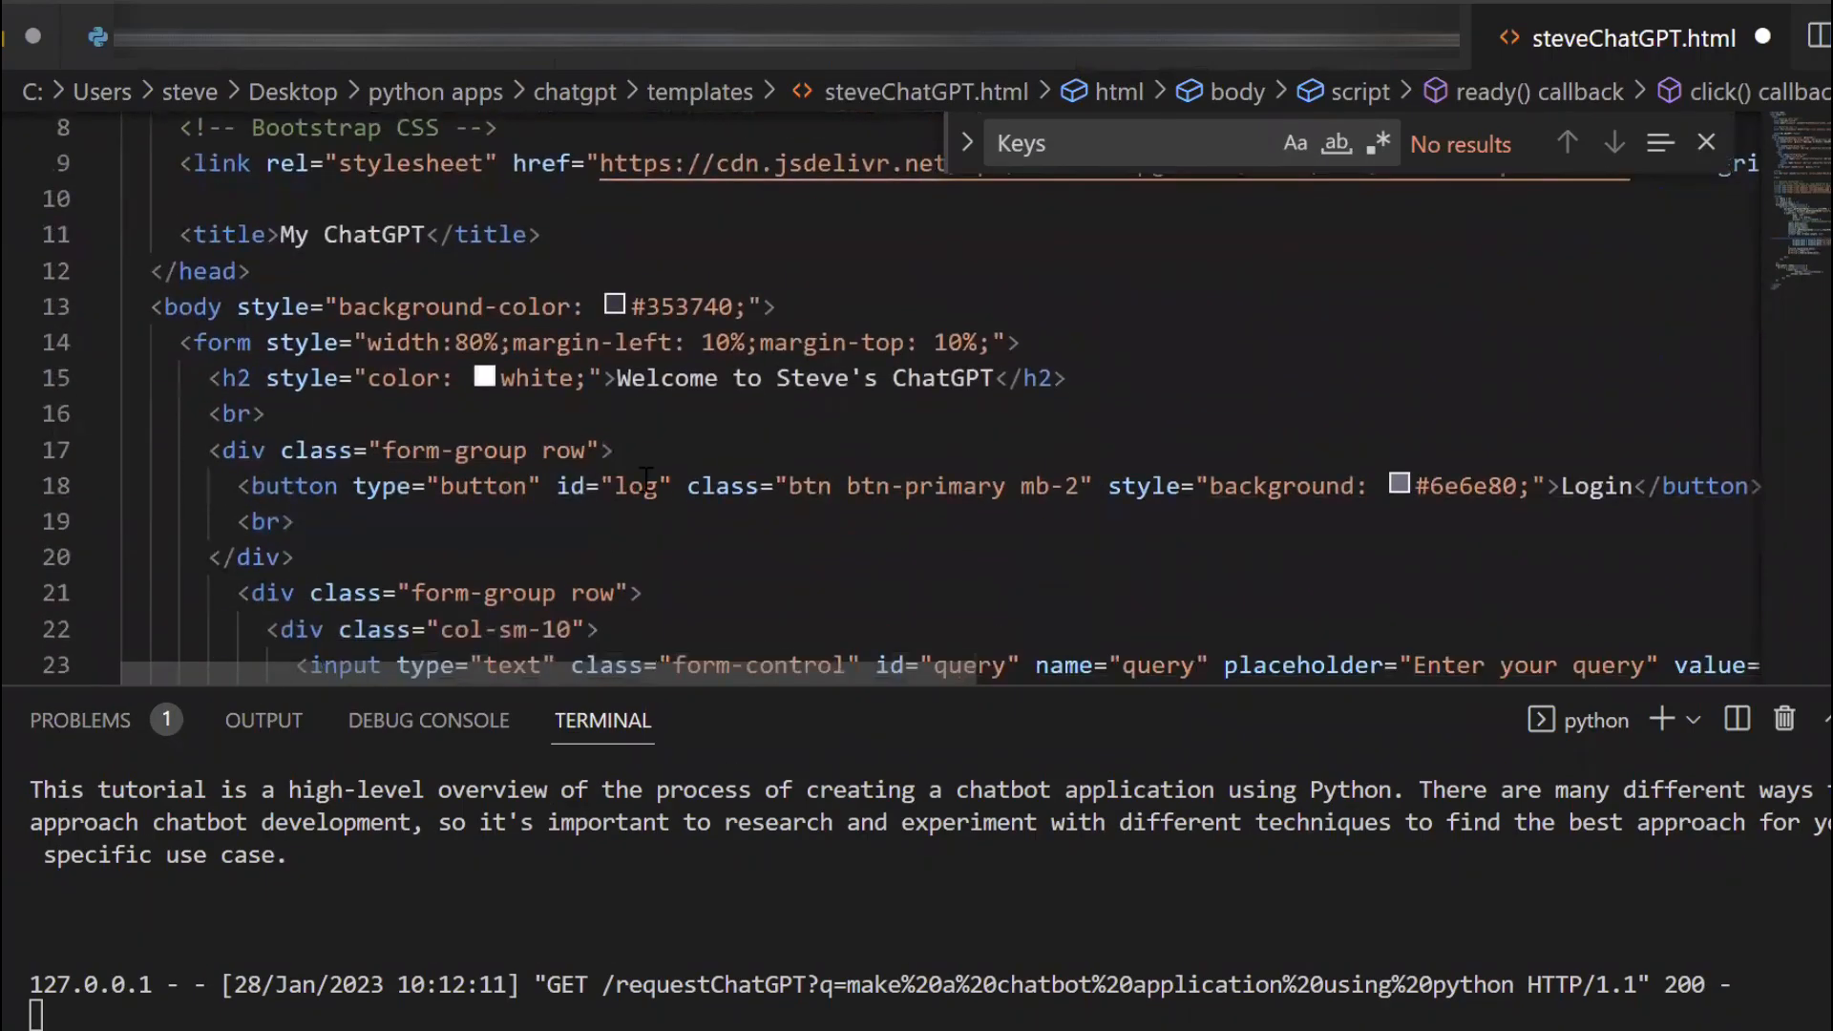
- Review the page markup, highlighting the Submit label and the resp response container
scroll("down", 3)
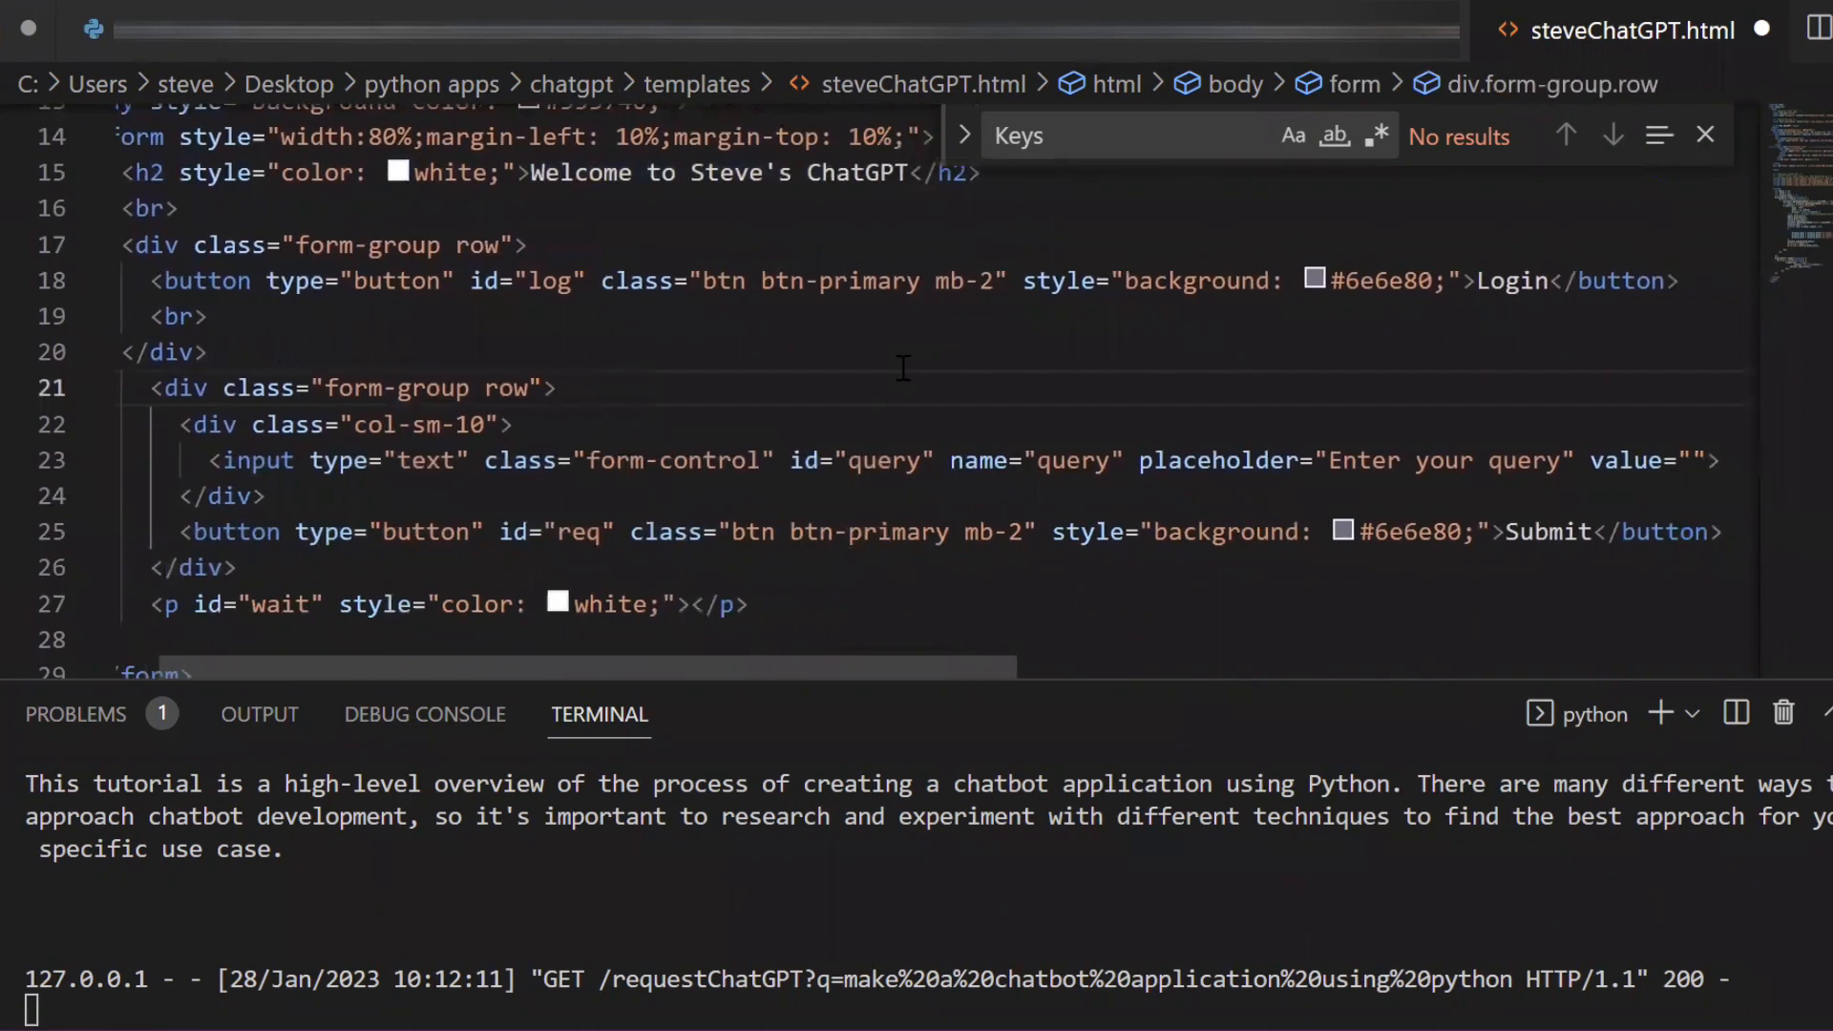
double_click(1510, 280)
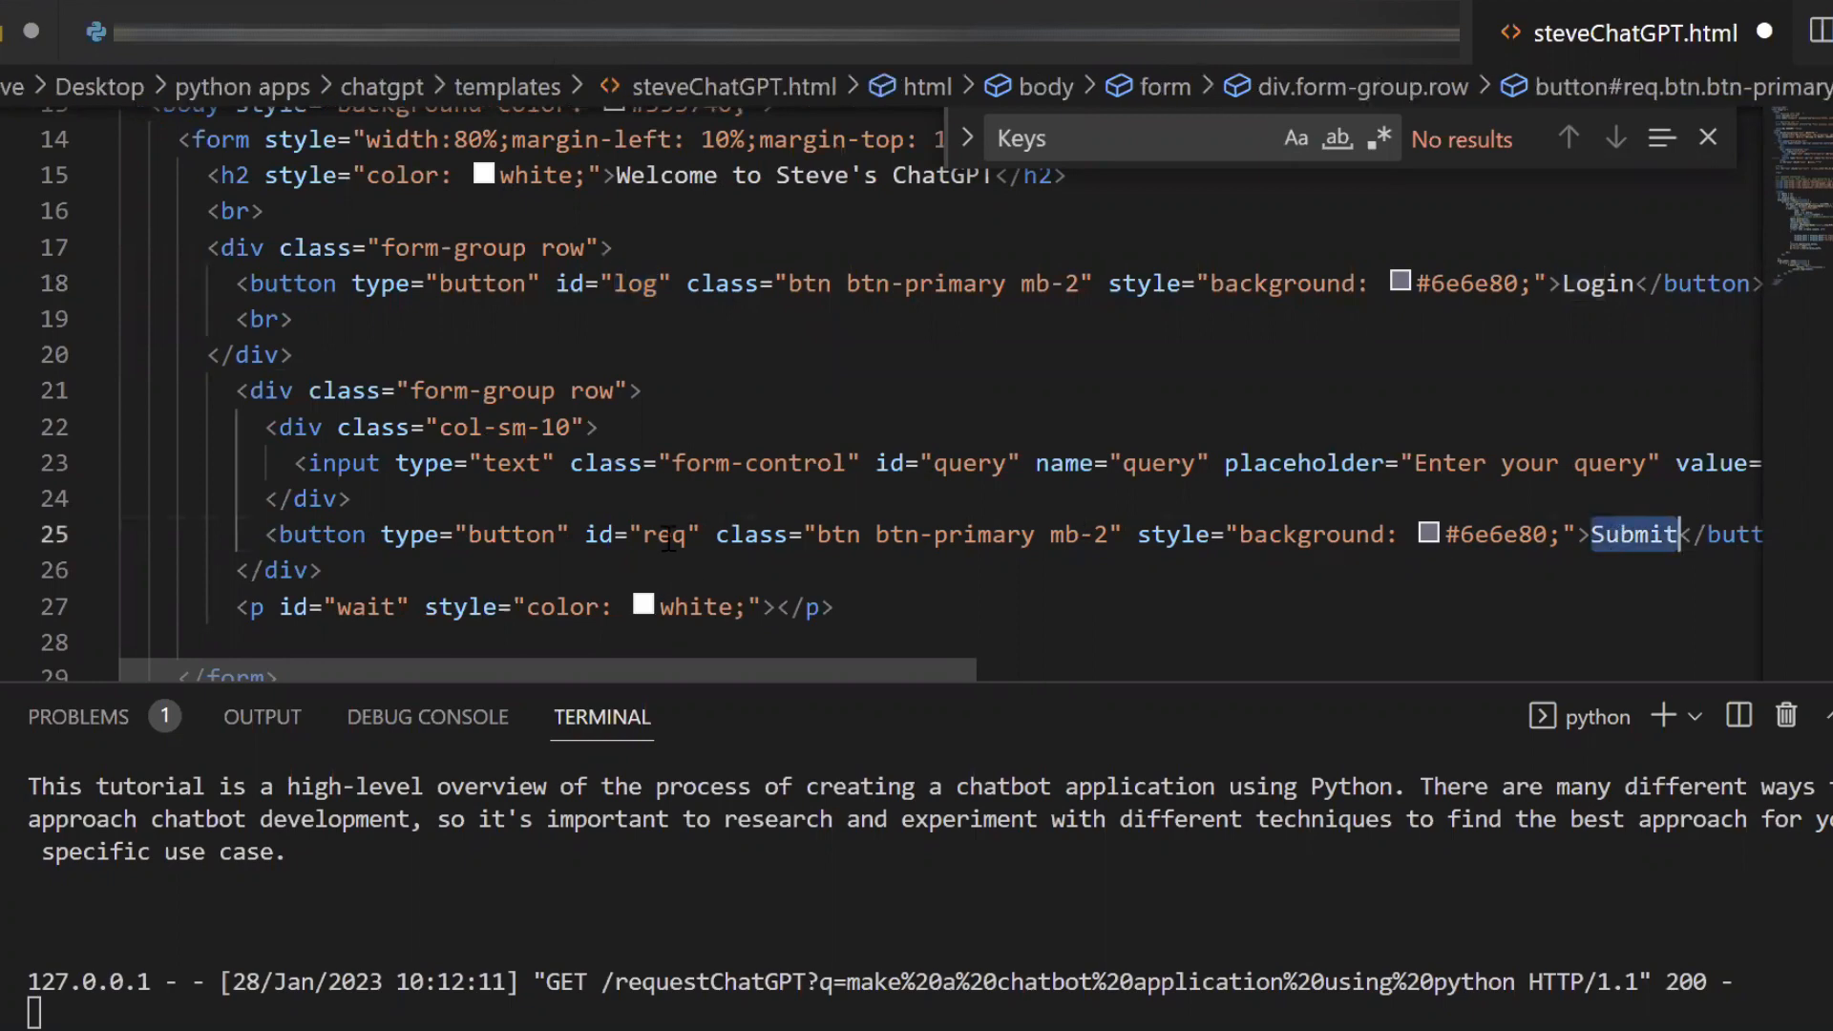
scroll("down", 3)
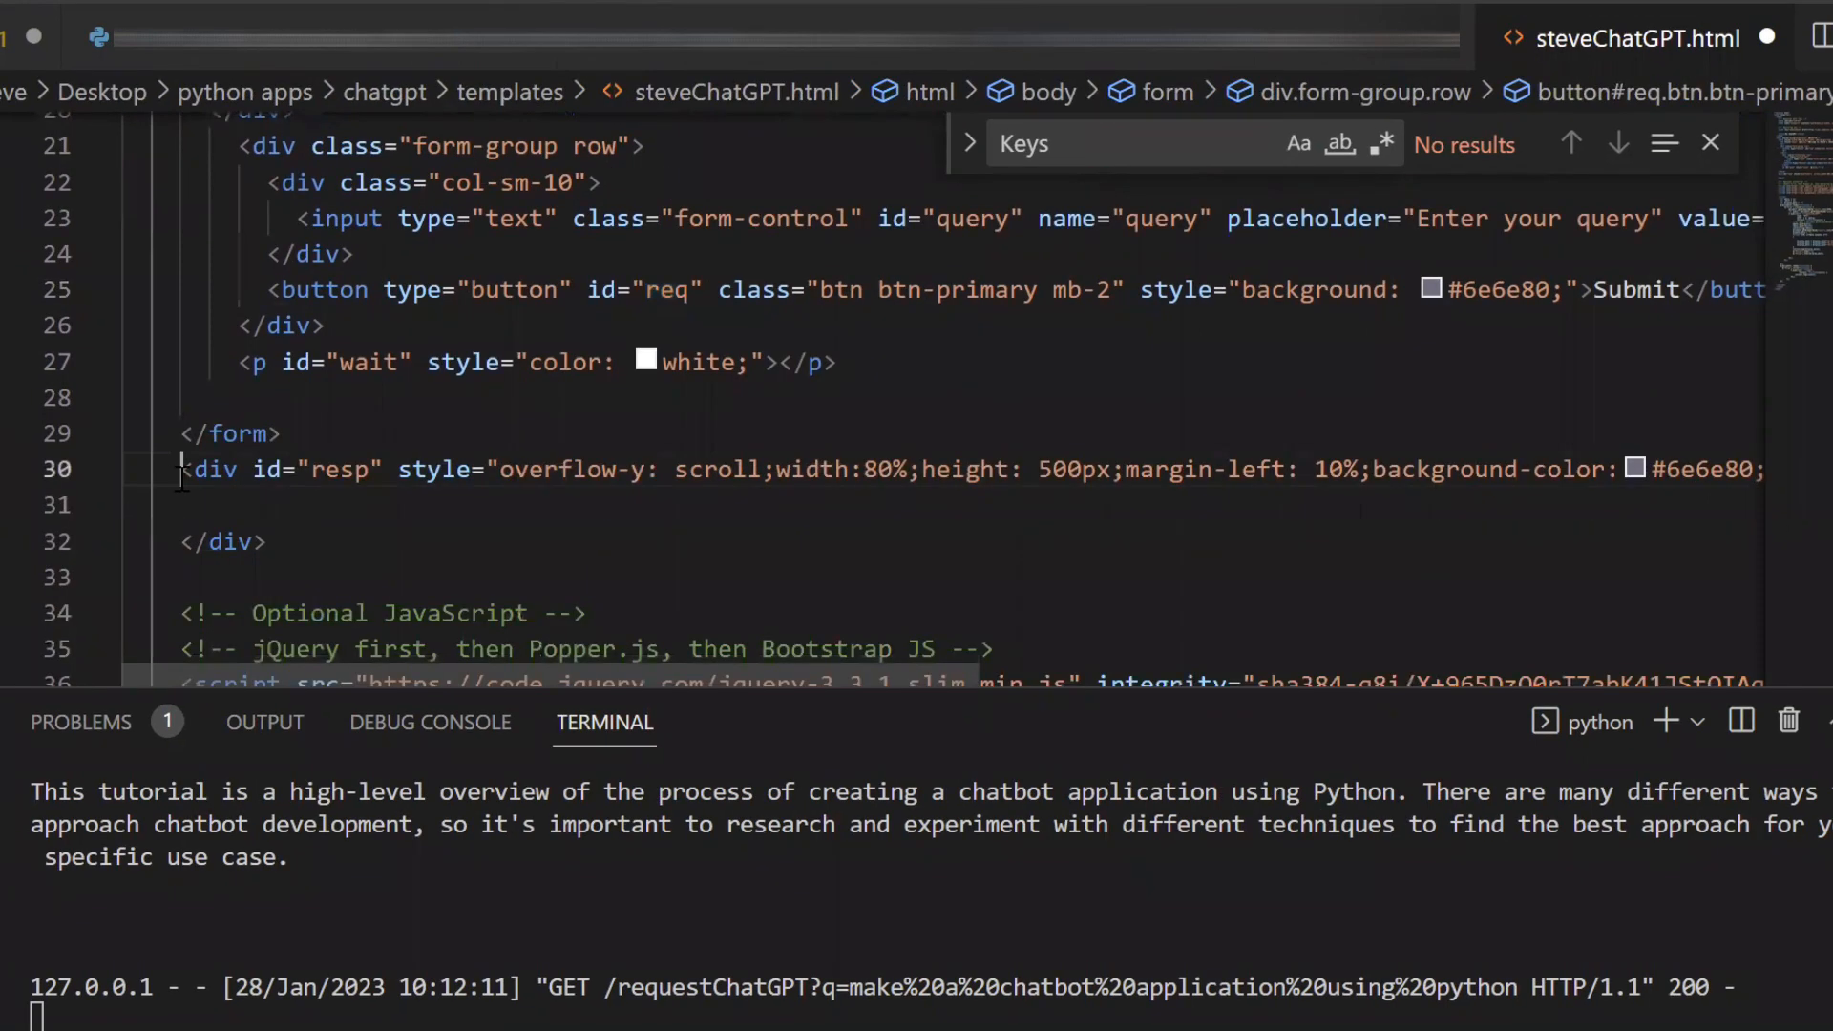
left_click(338, 468)
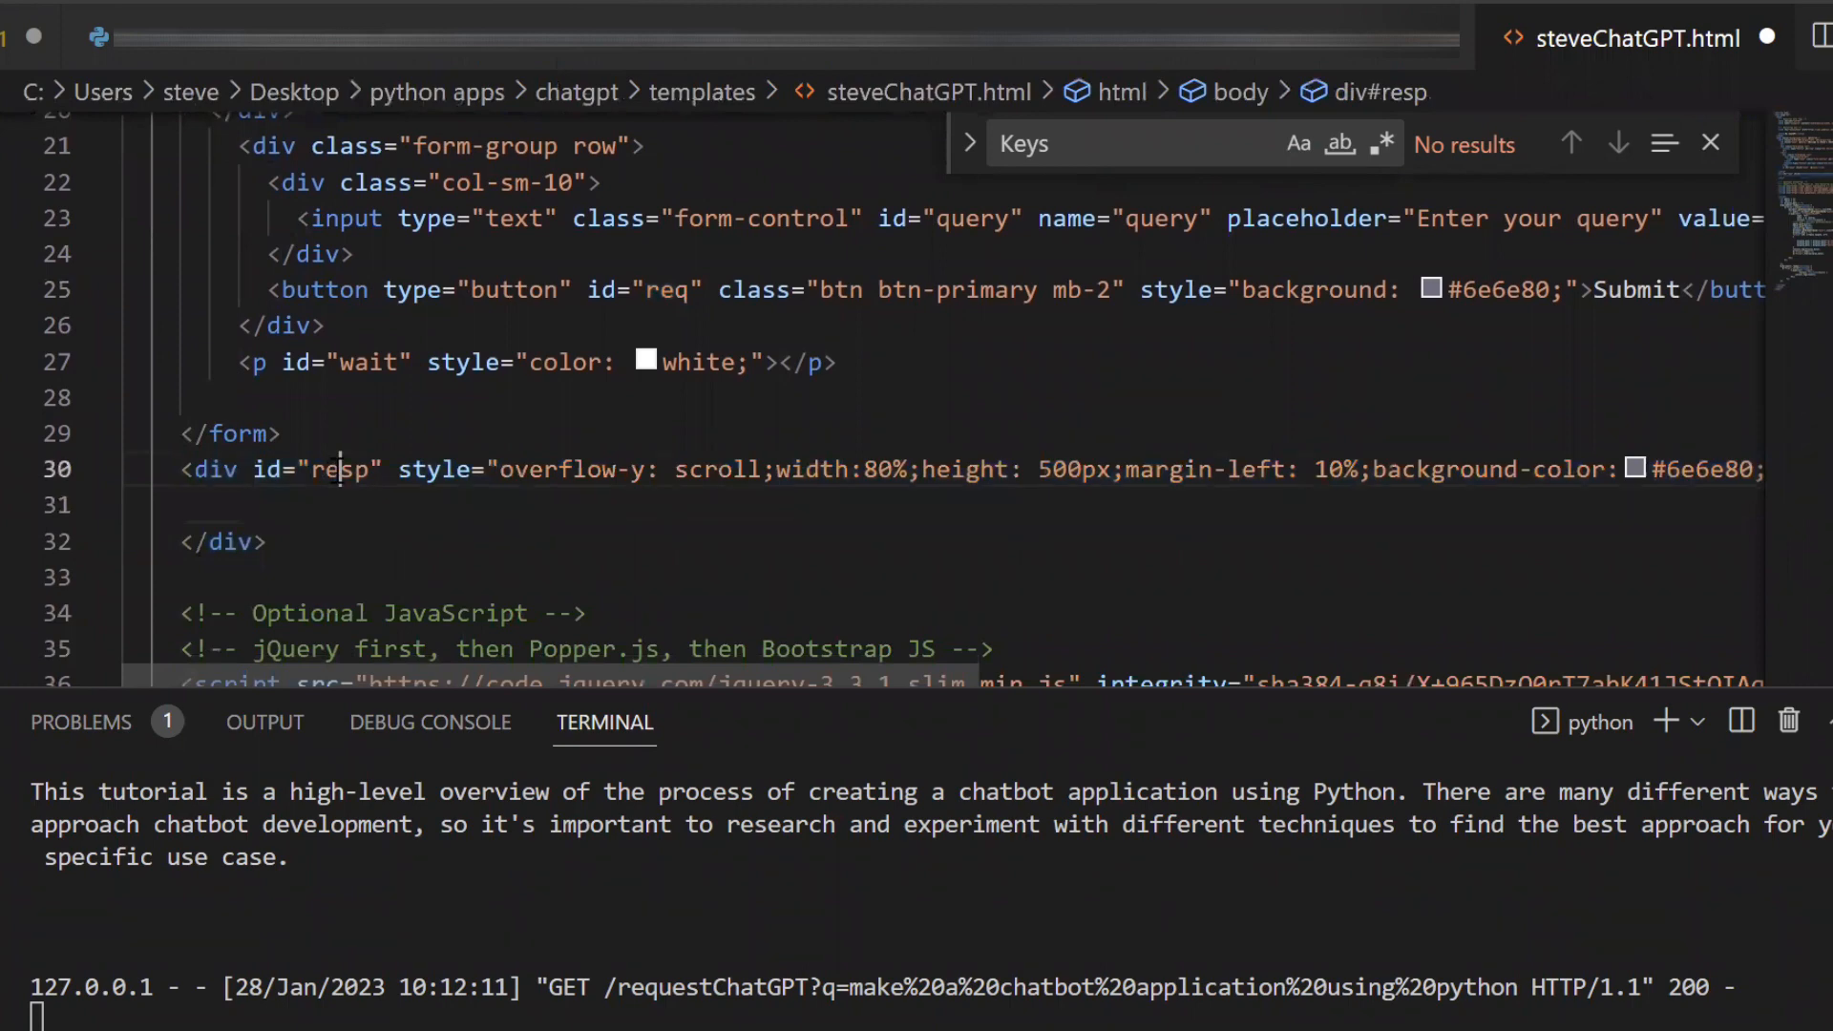
- In steve_chatgpt.py, review the login route and polling loop, then kill the server terminal
left_click(134, 27)
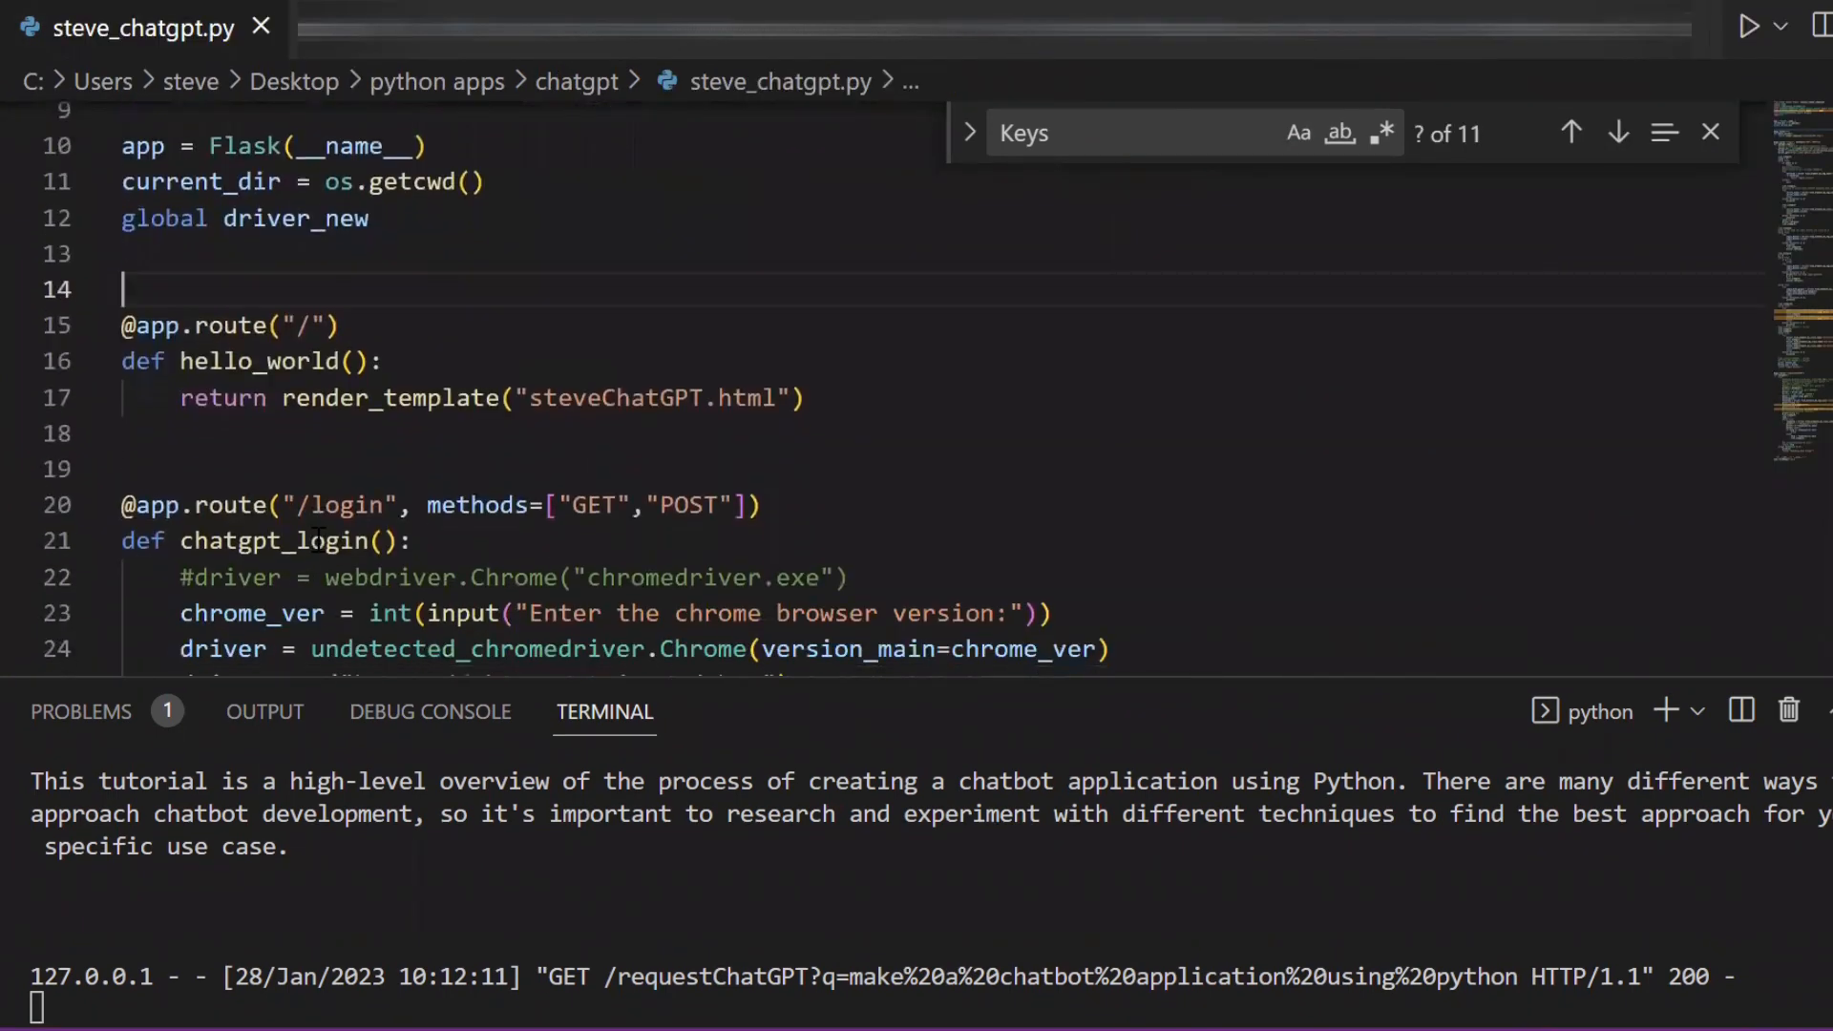
double_click(344, 508)
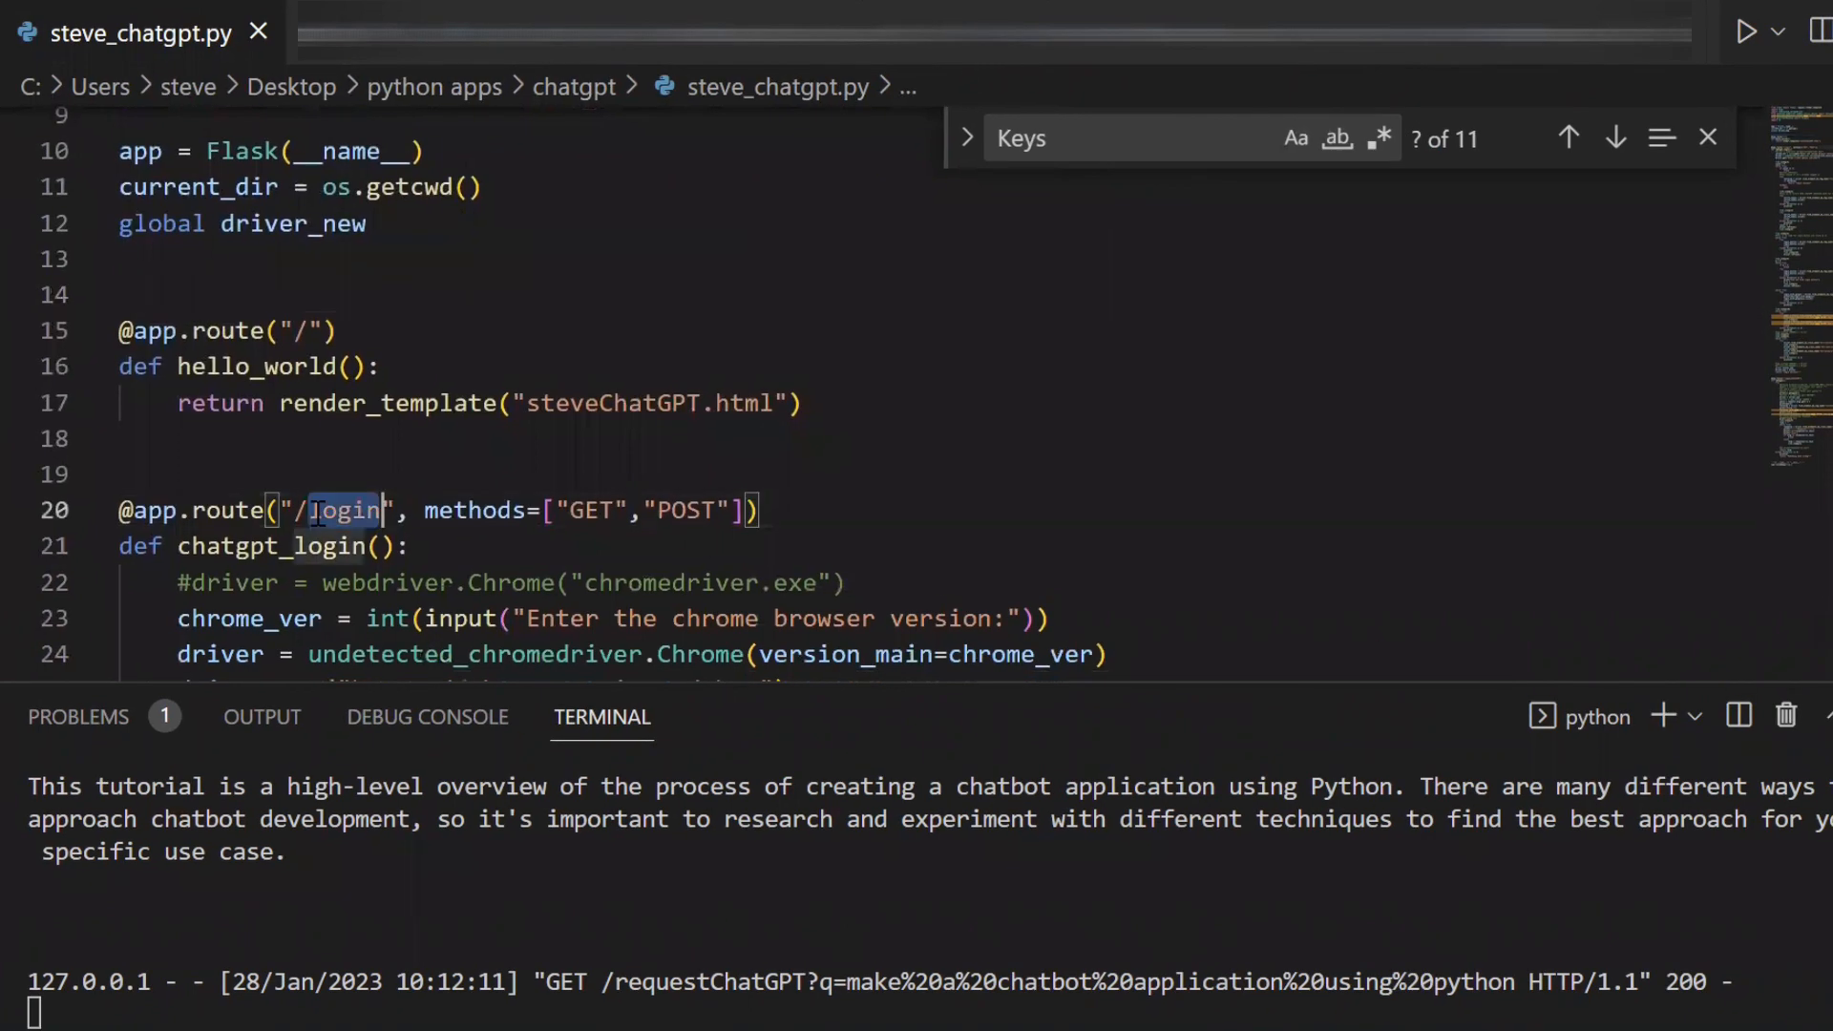
scroll("down", 3)
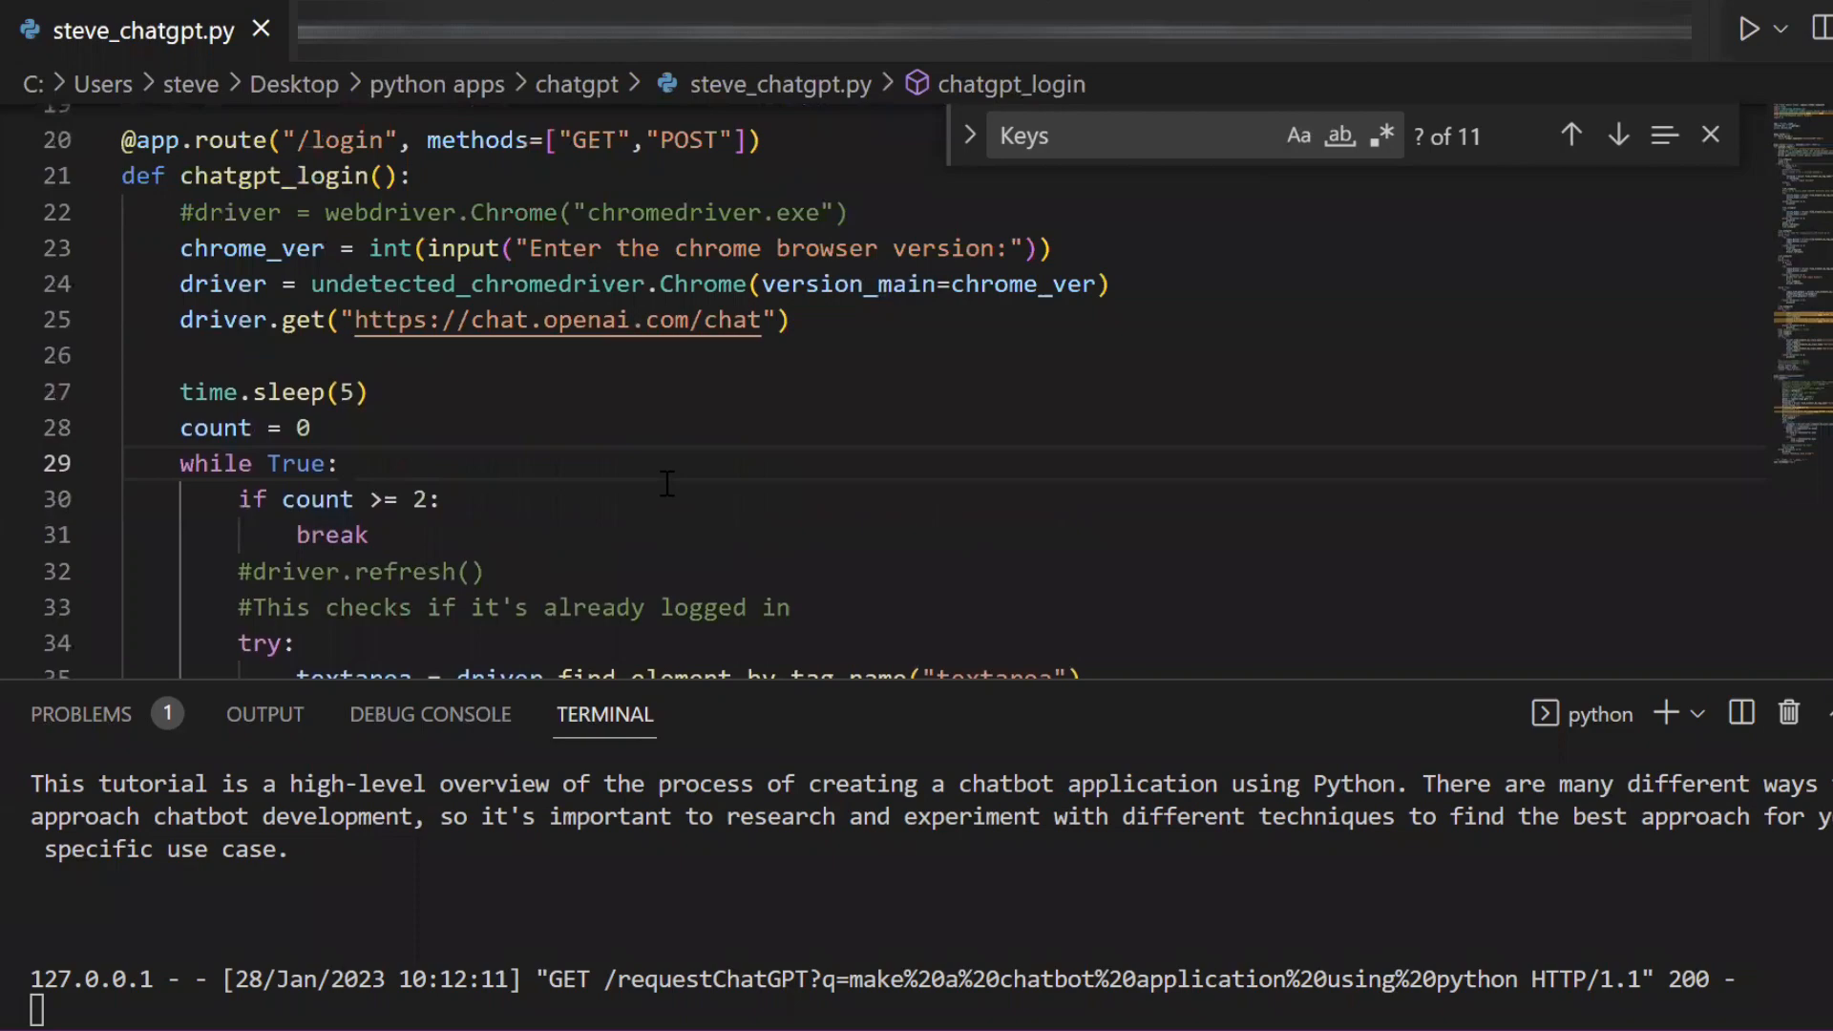
scroll("down", 3)
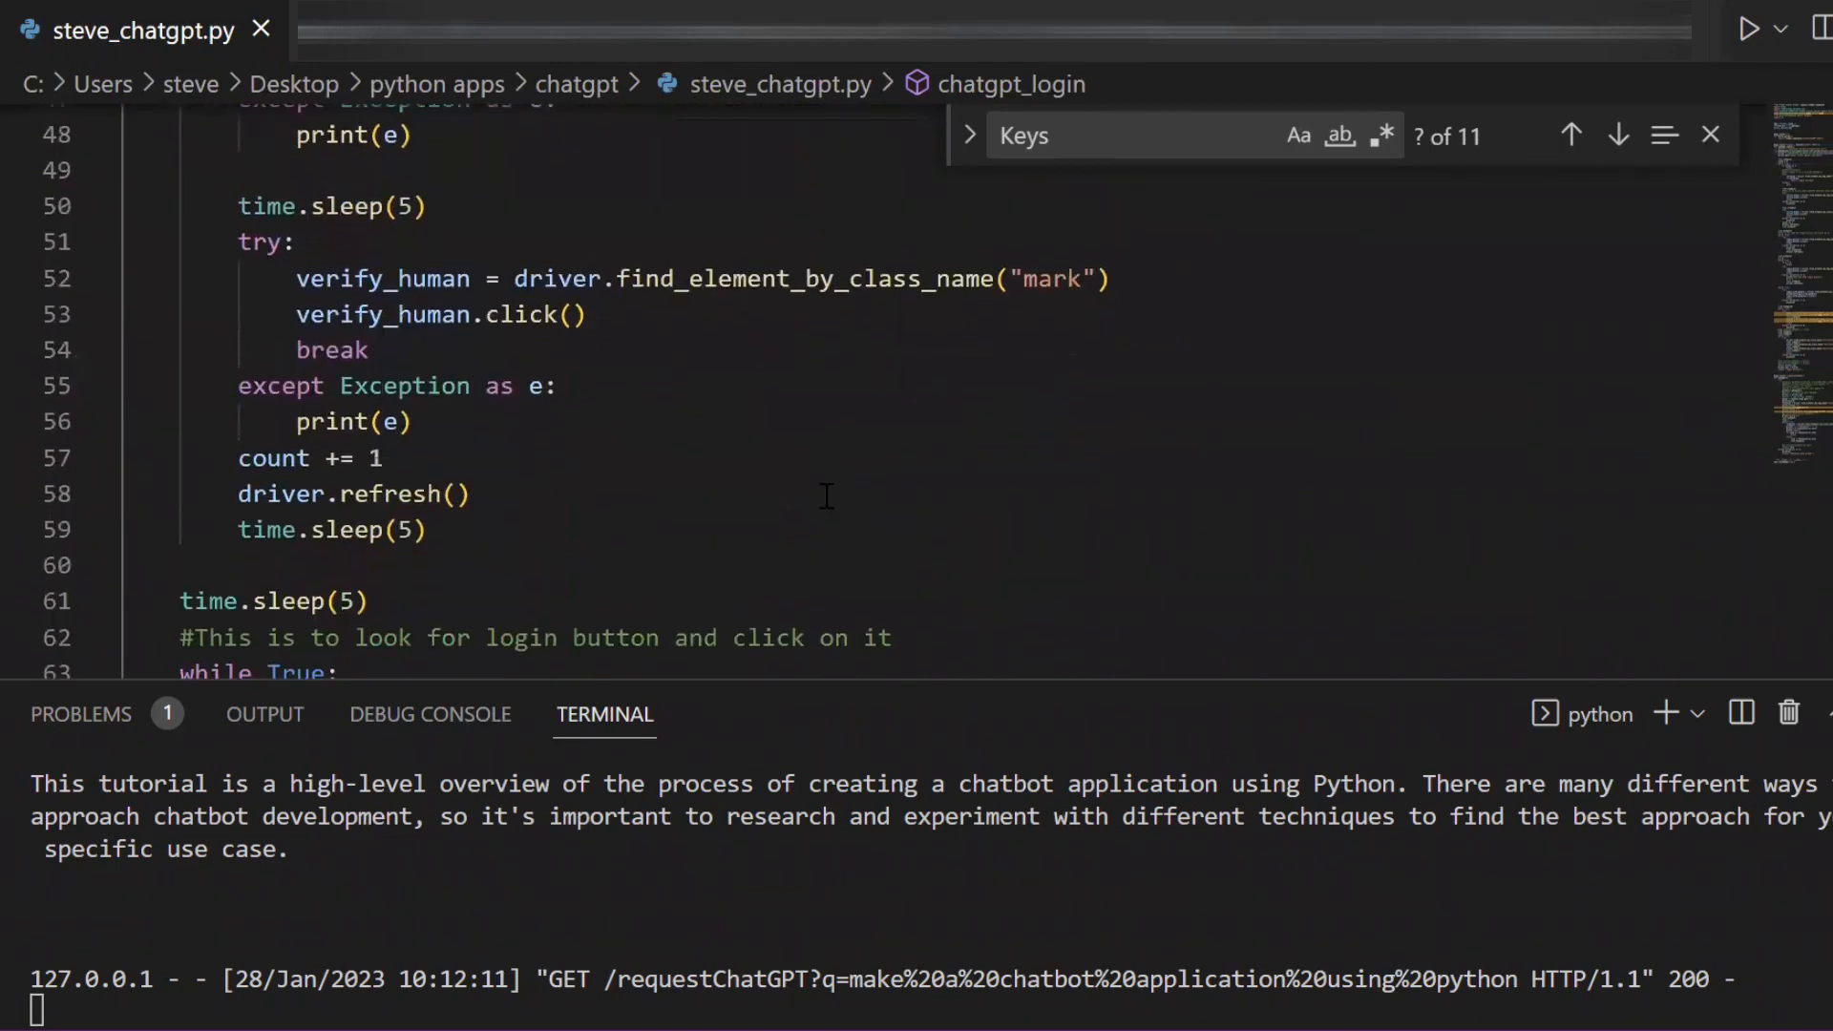
scroll("down", 3)
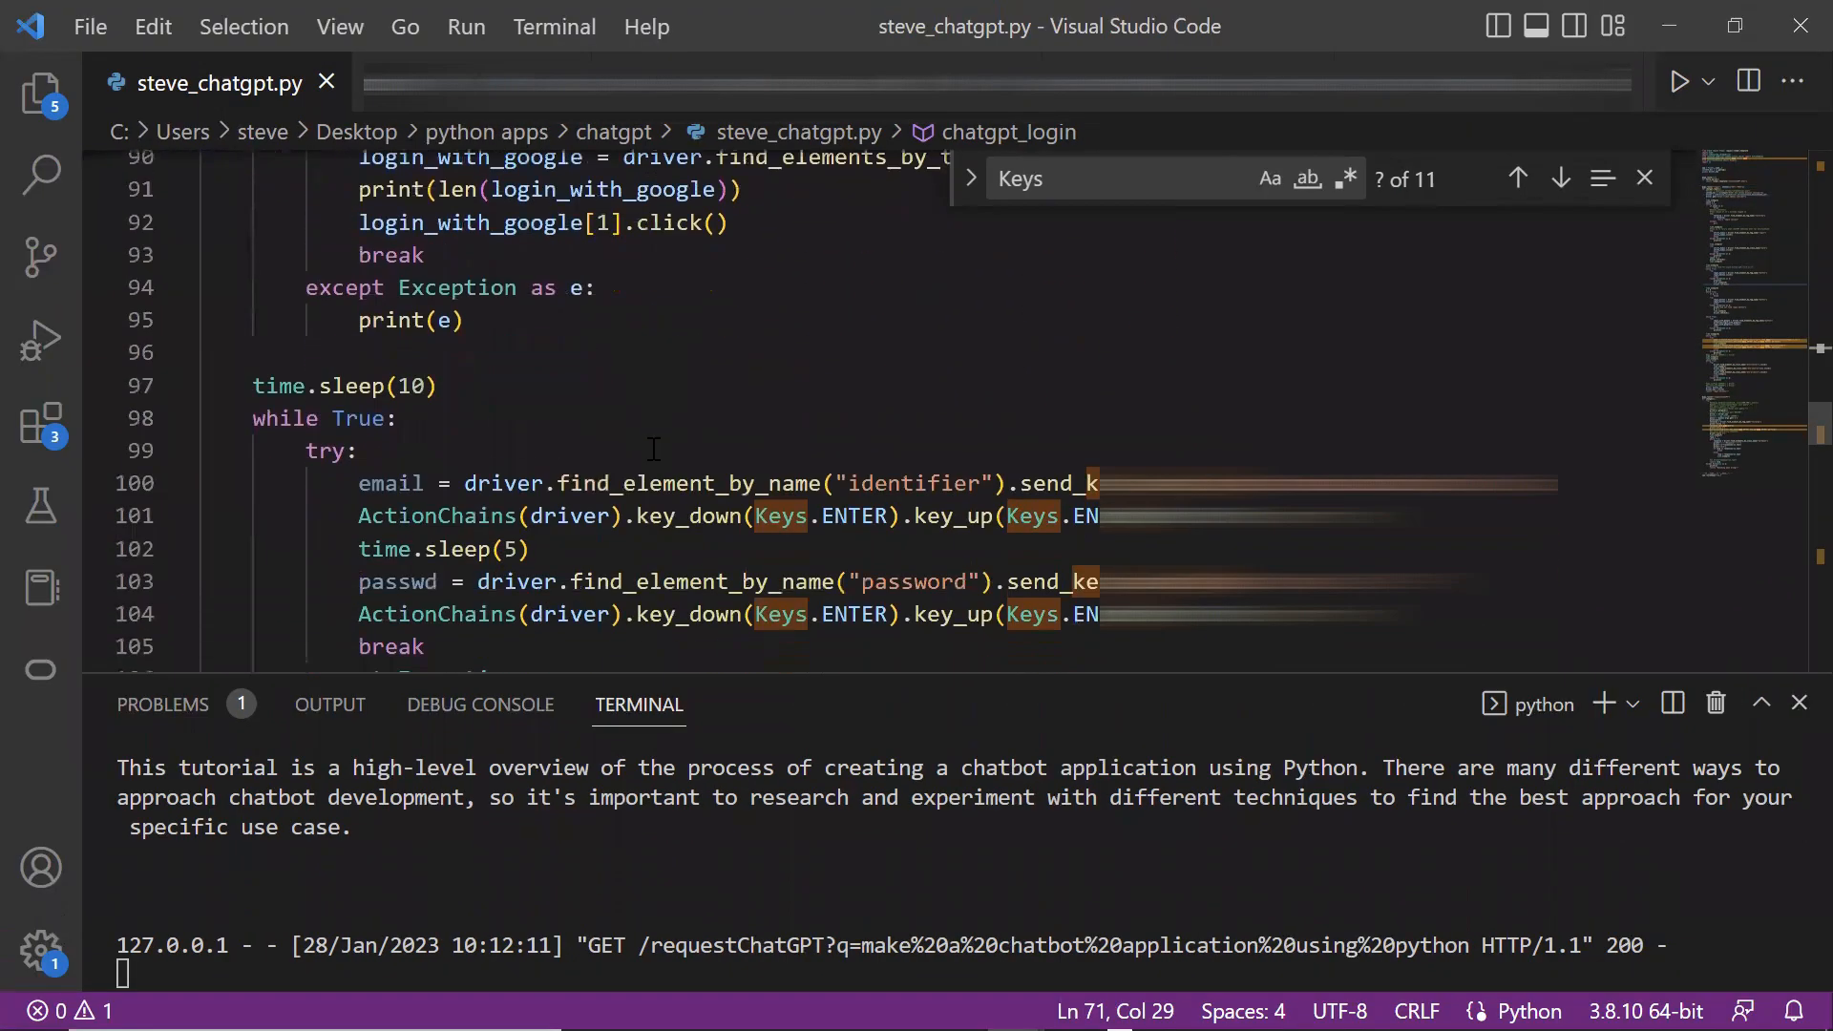
scroll("down", 3)
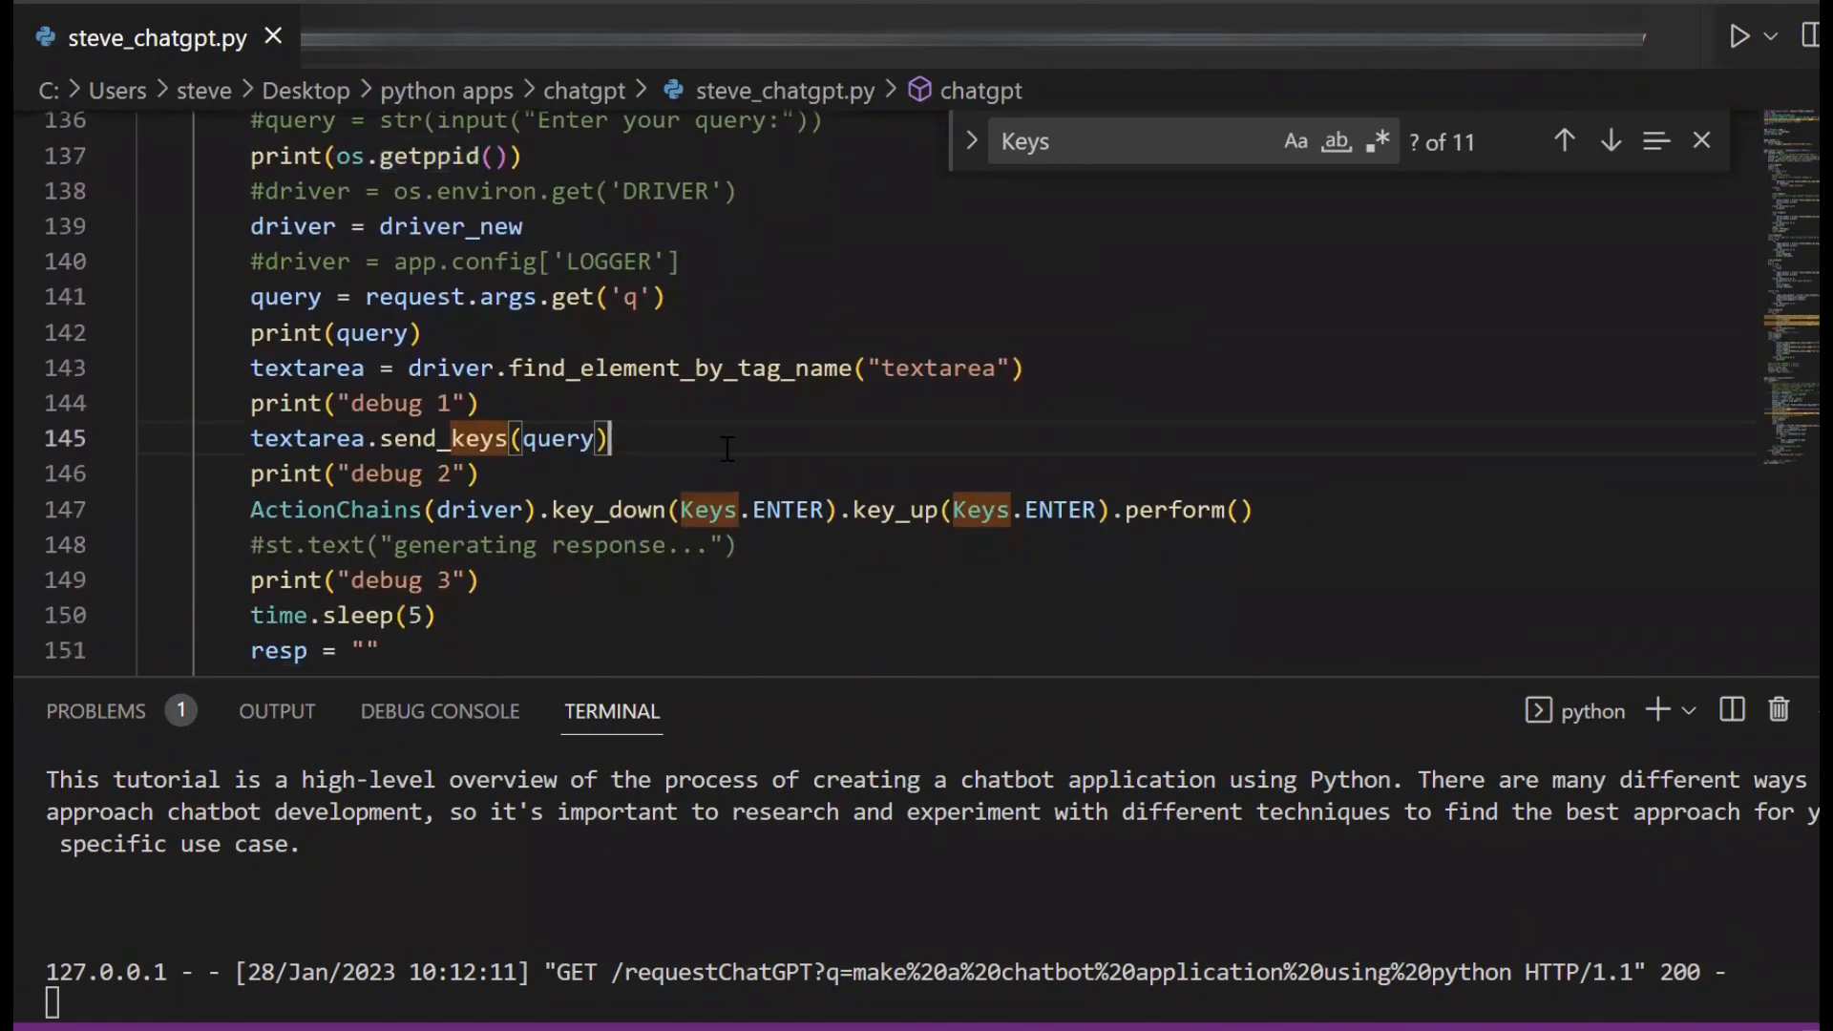
scroll("up", 3)
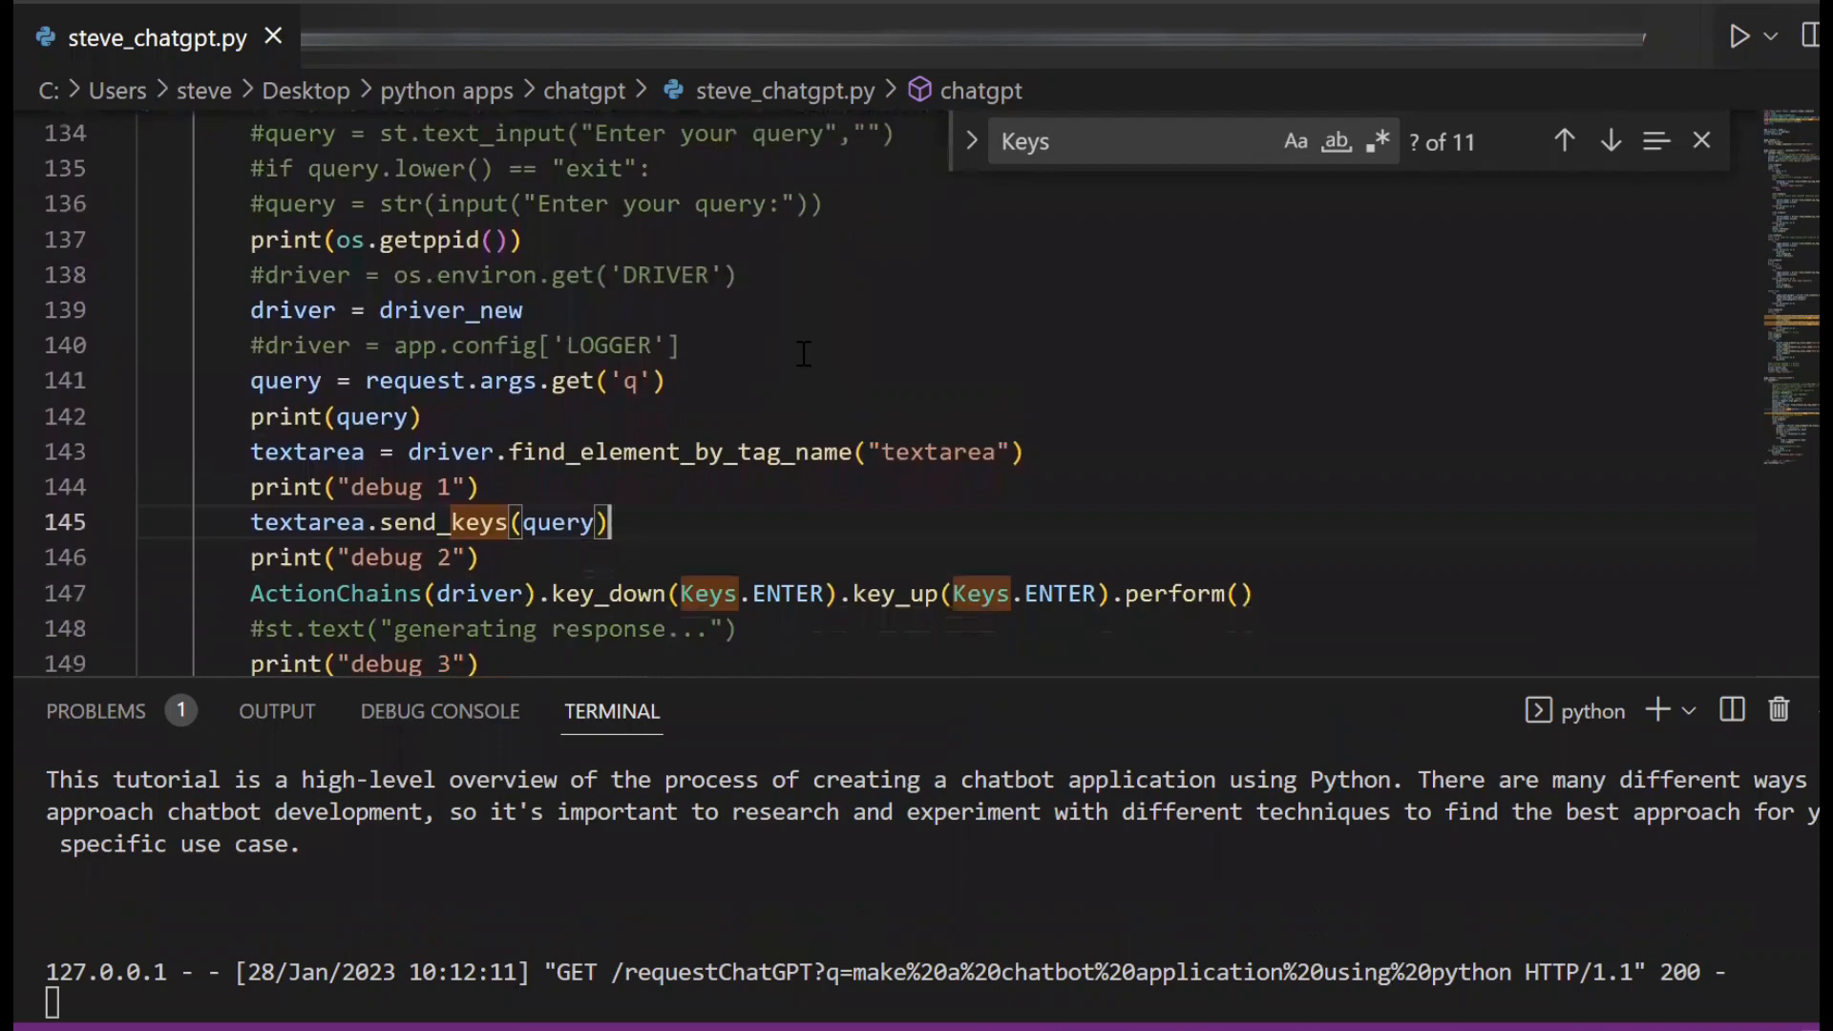
scroll("down", 3)
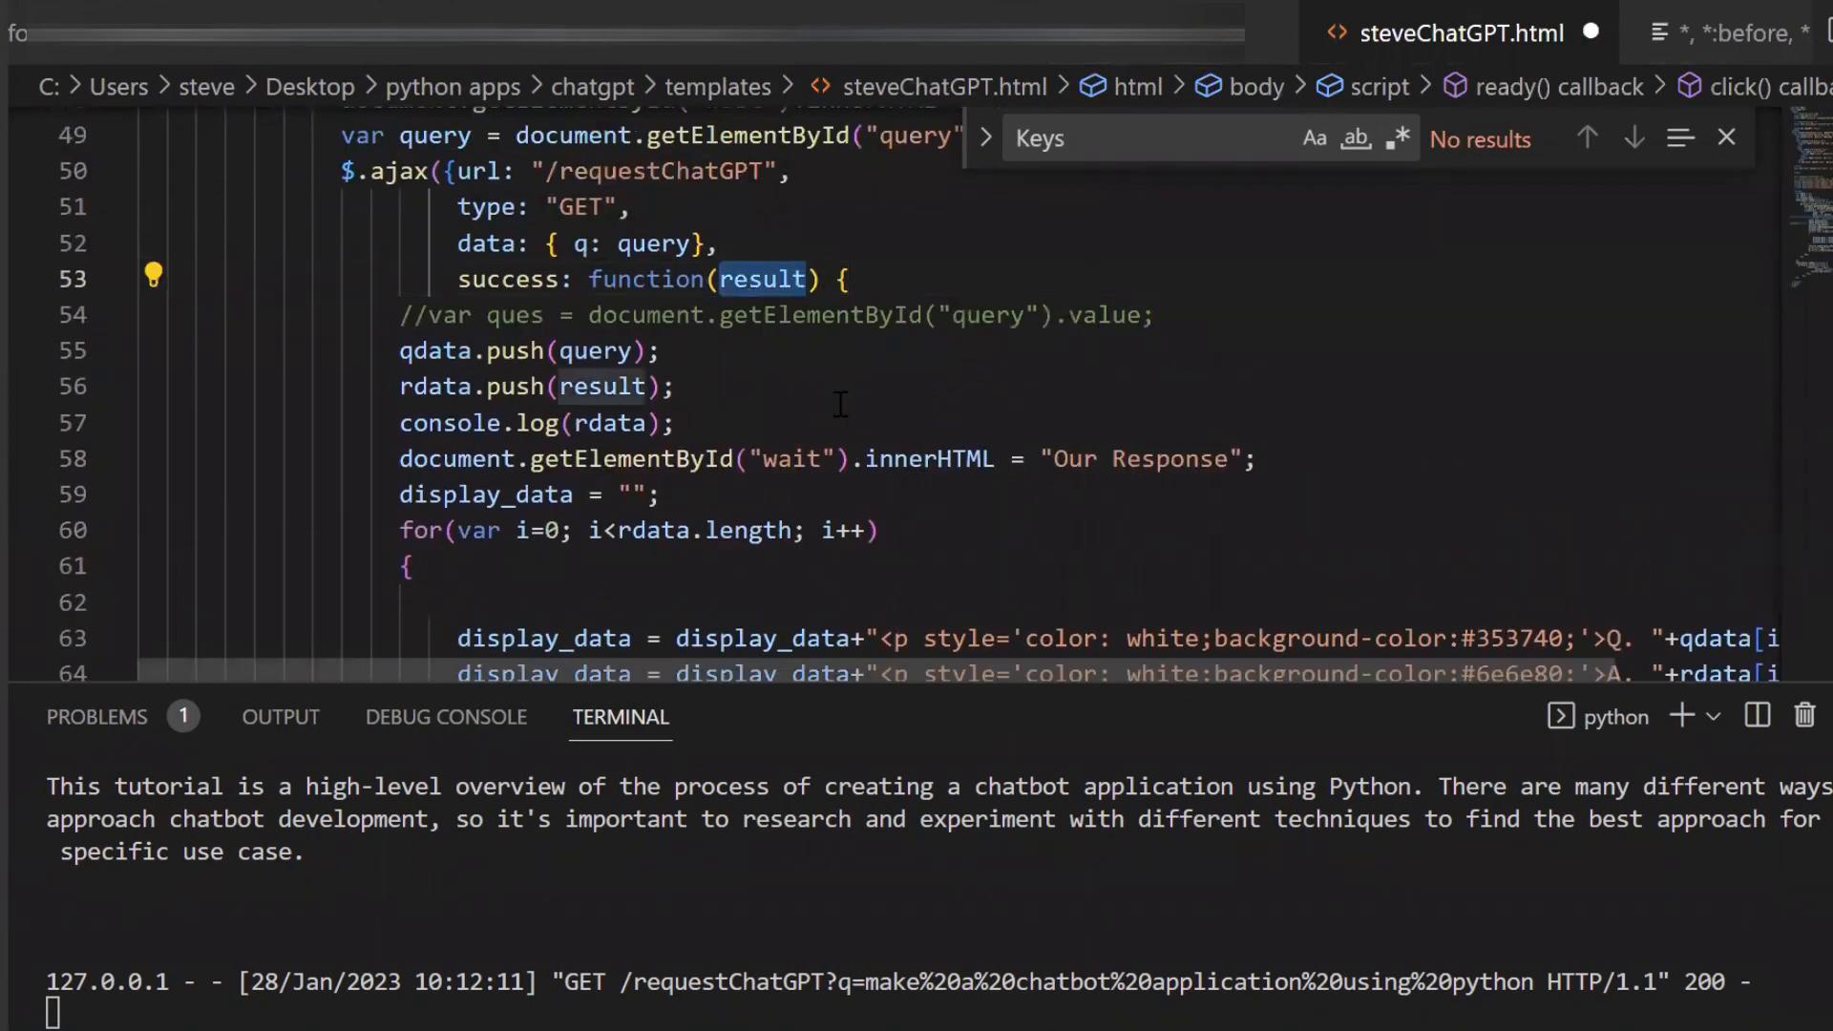
scroll("down", 3)
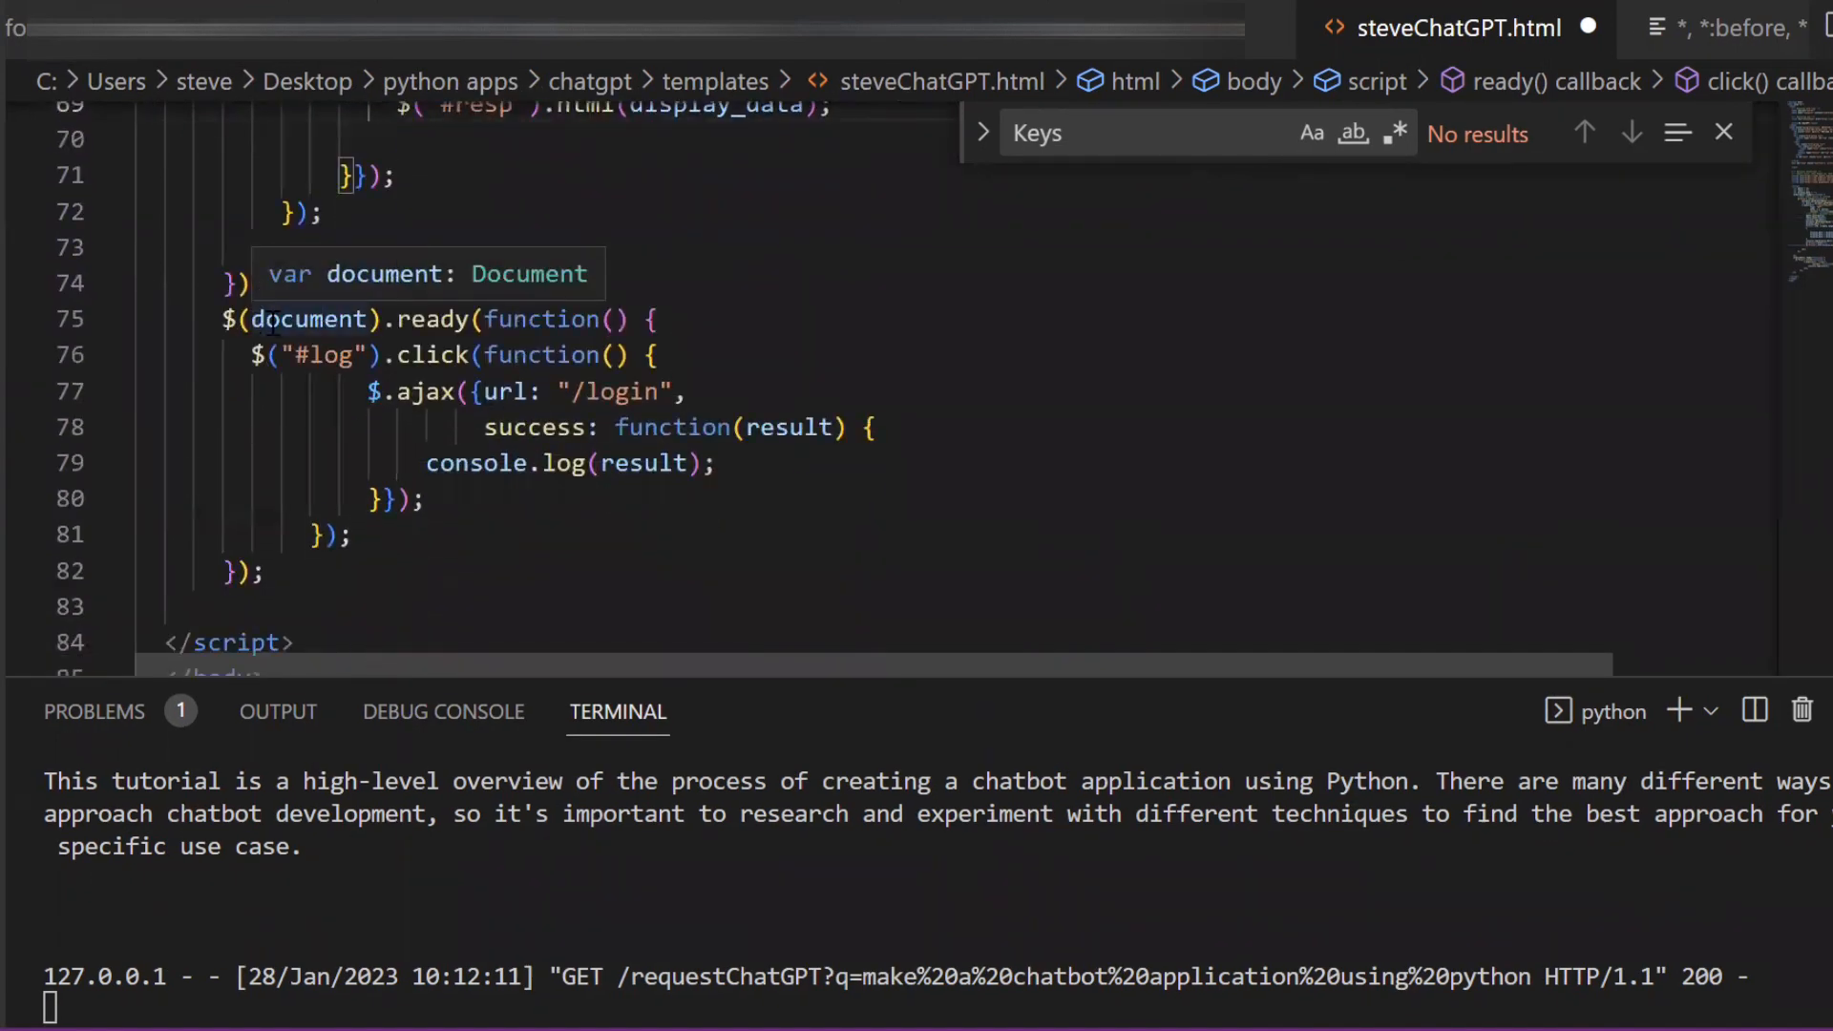
double_click(620, 392)
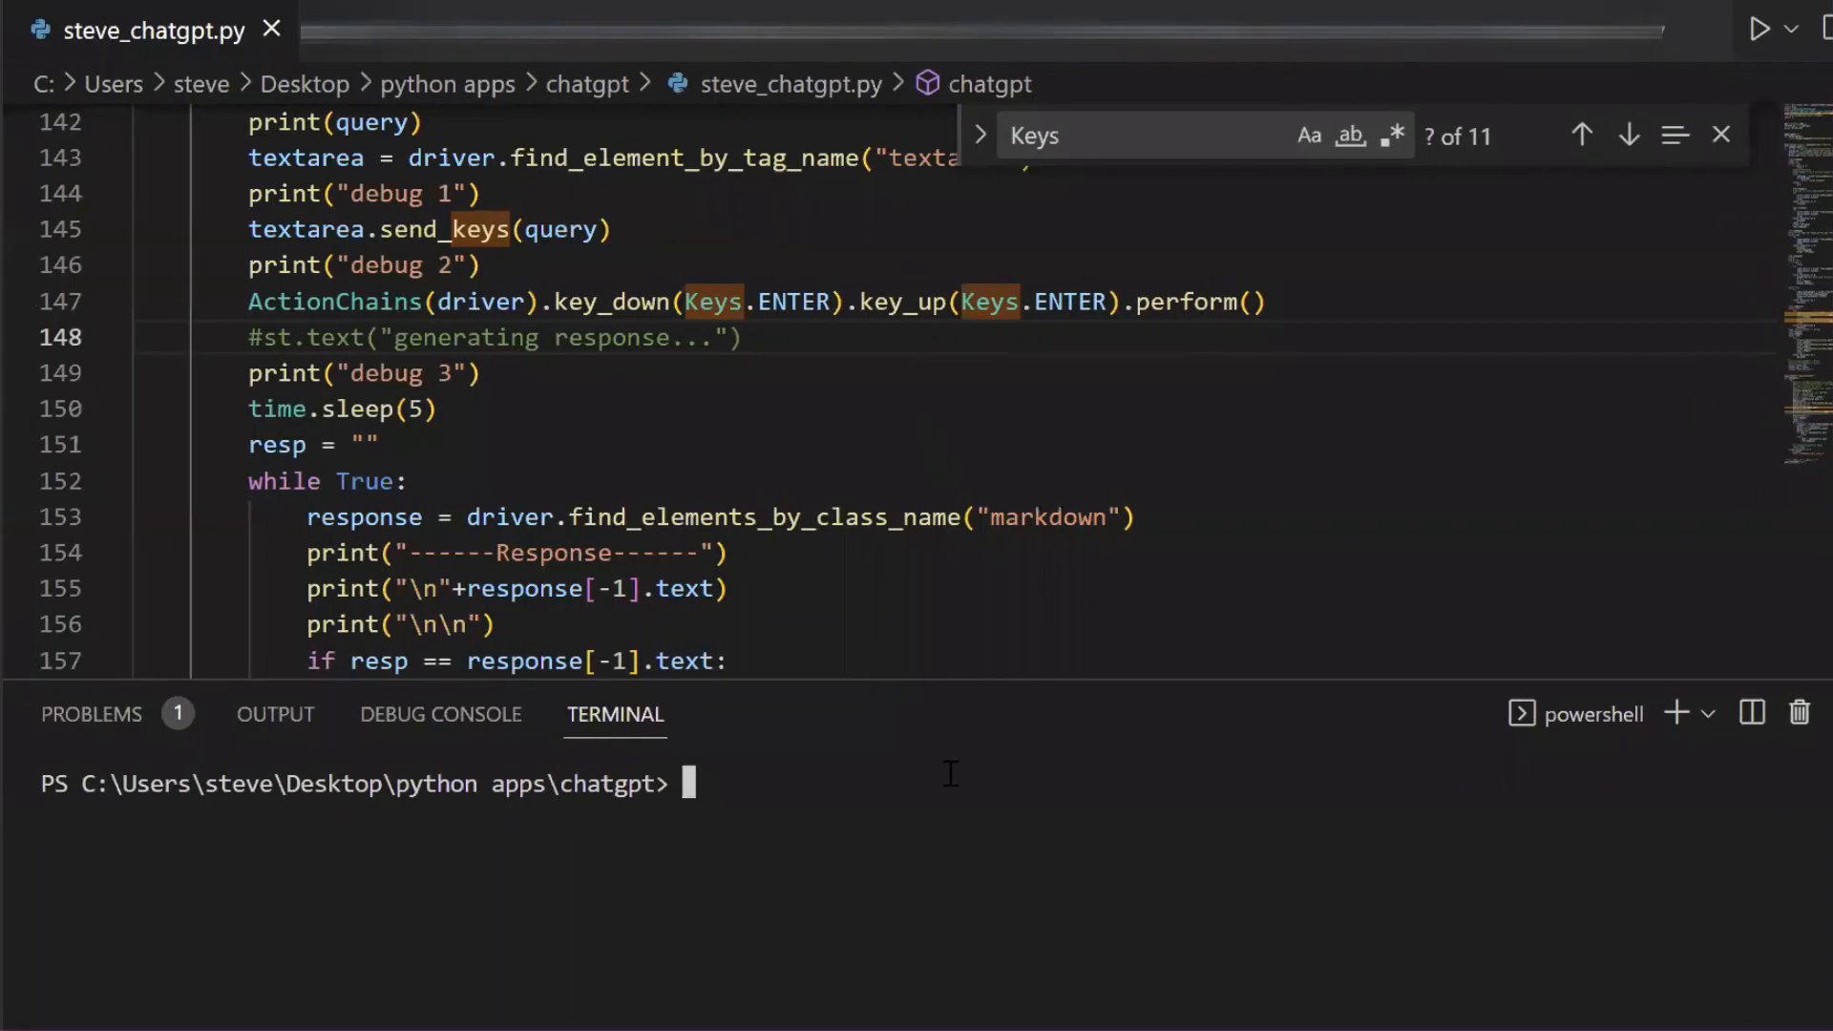
- Run python steve_chatgpt.py and enter 109 as the Chrome version
type("python s")
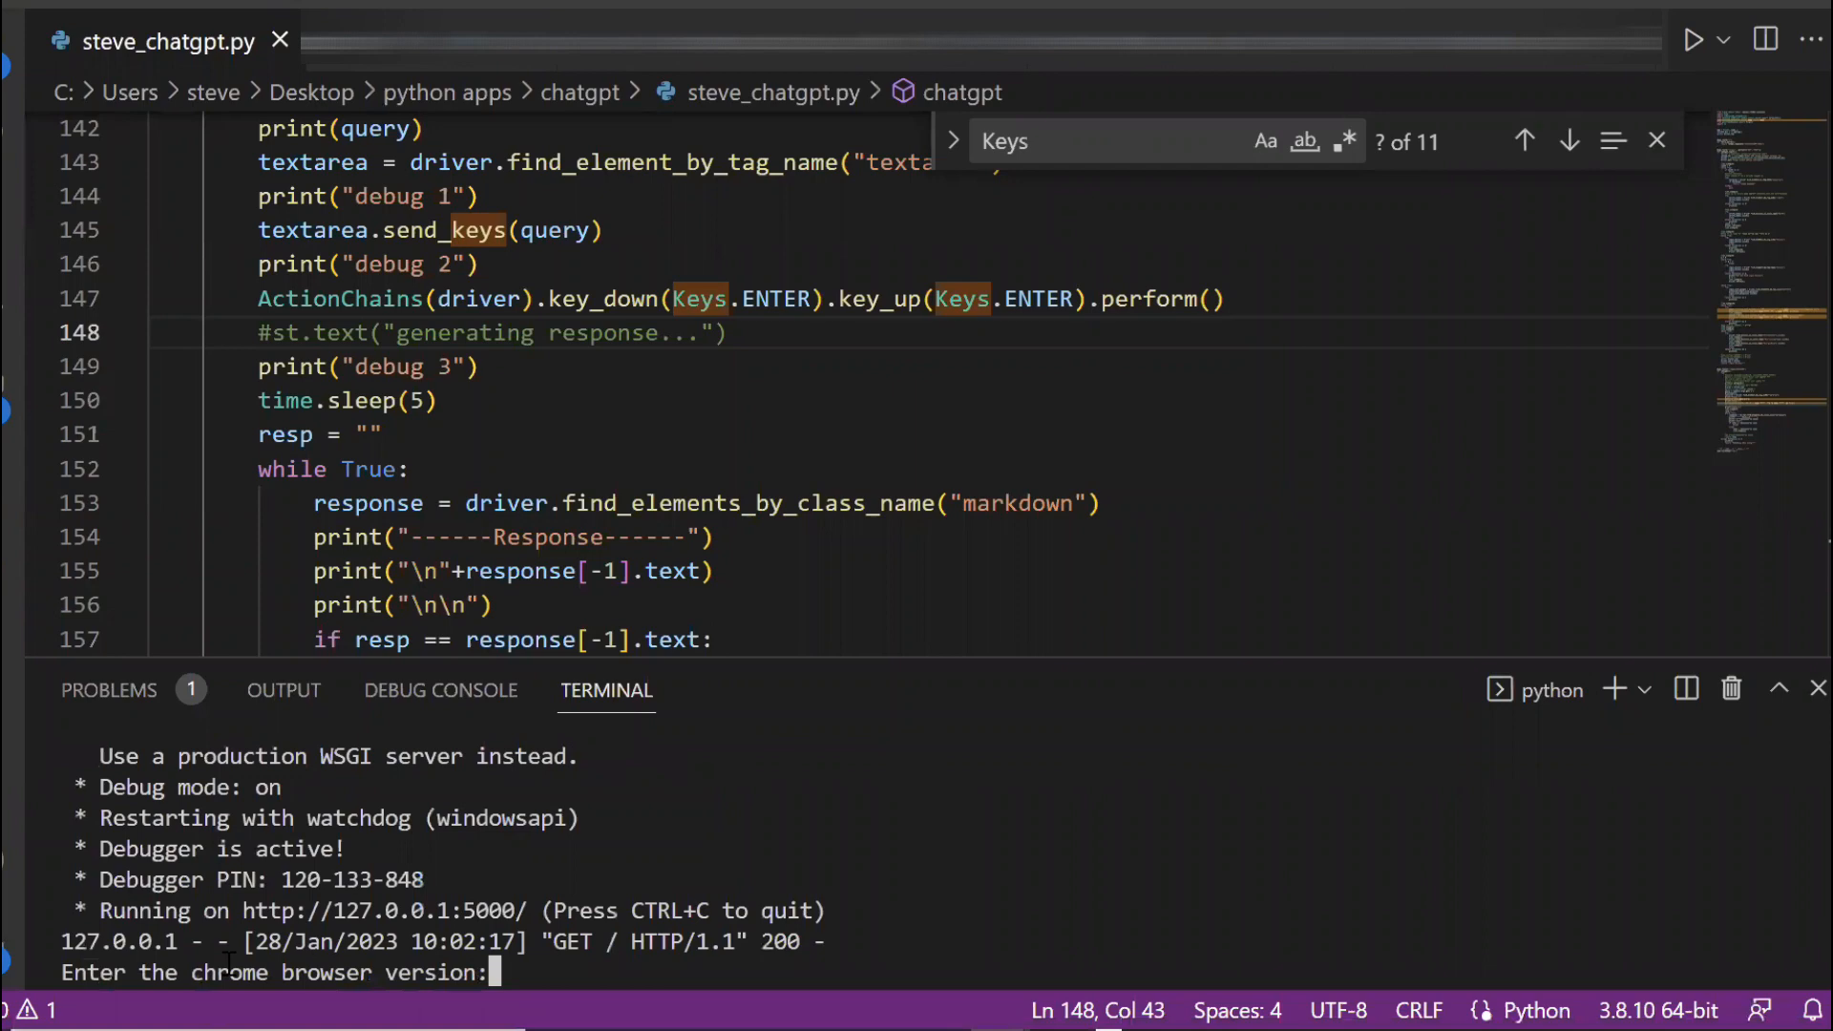
type("109")
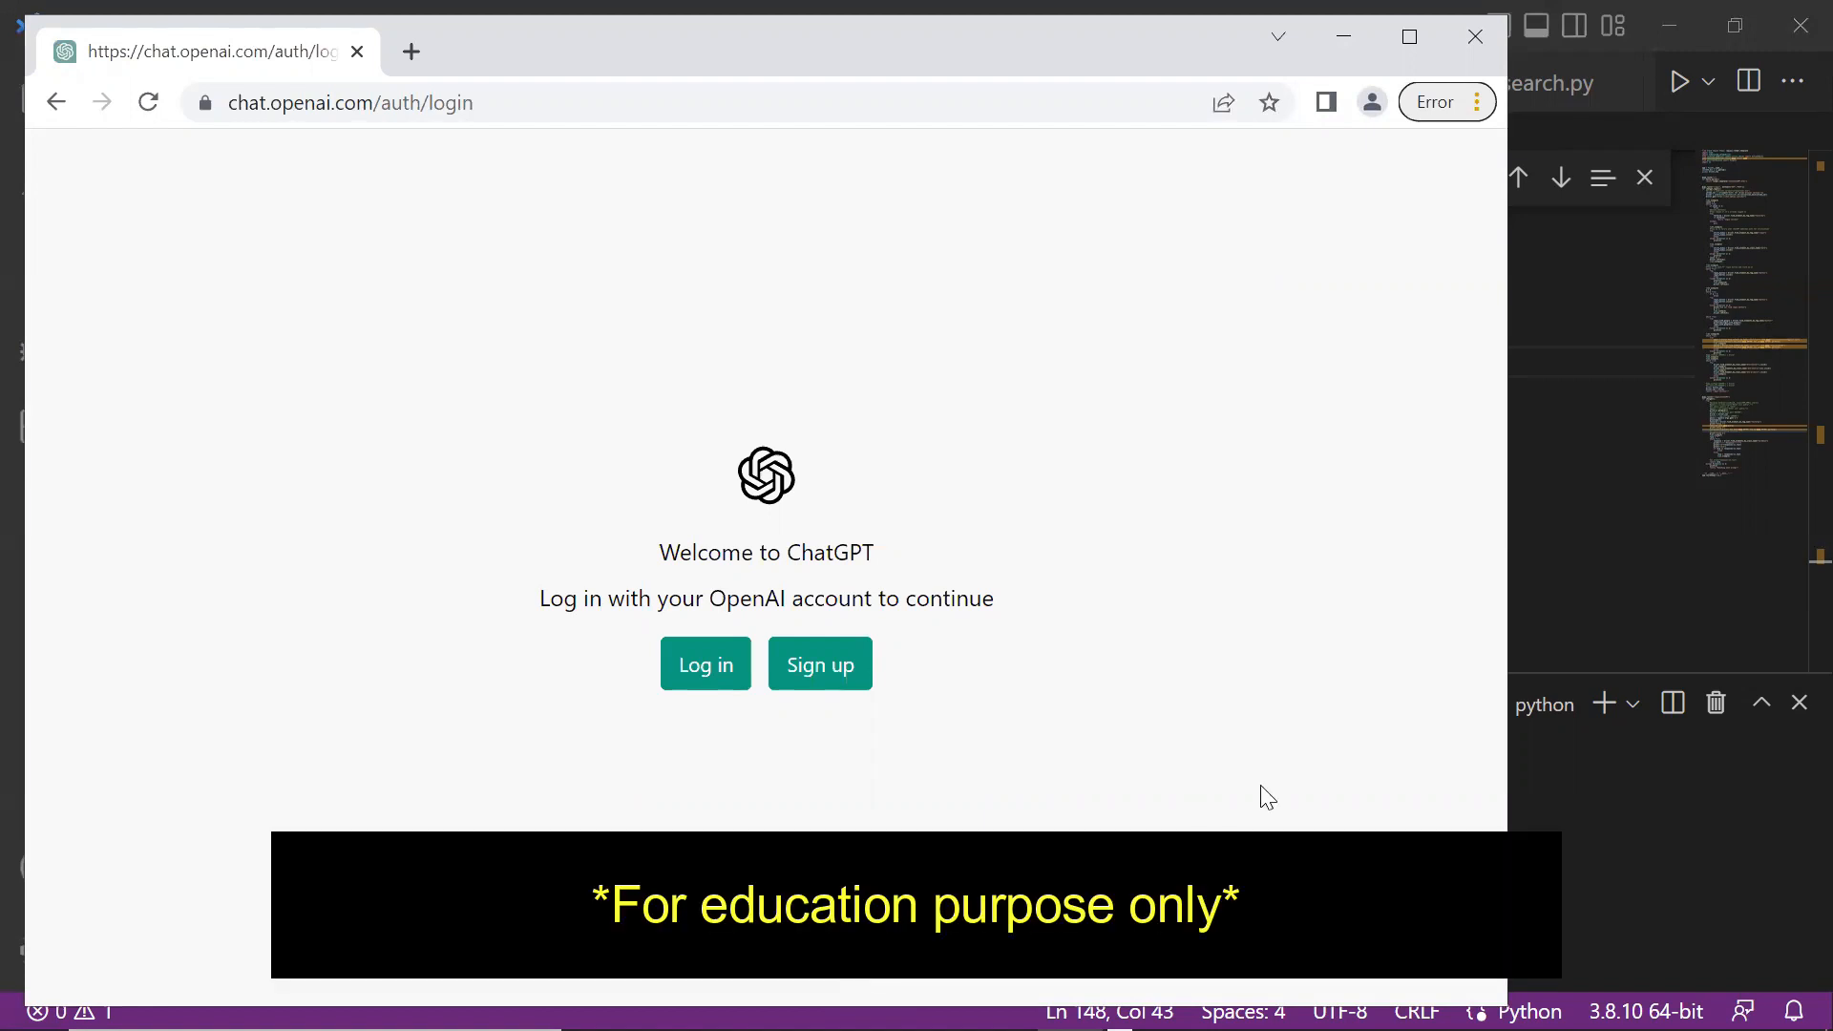
- Log in to ChatGPT via Continue with Google in the Selenium-driven Chrome
left_click(704, 665)
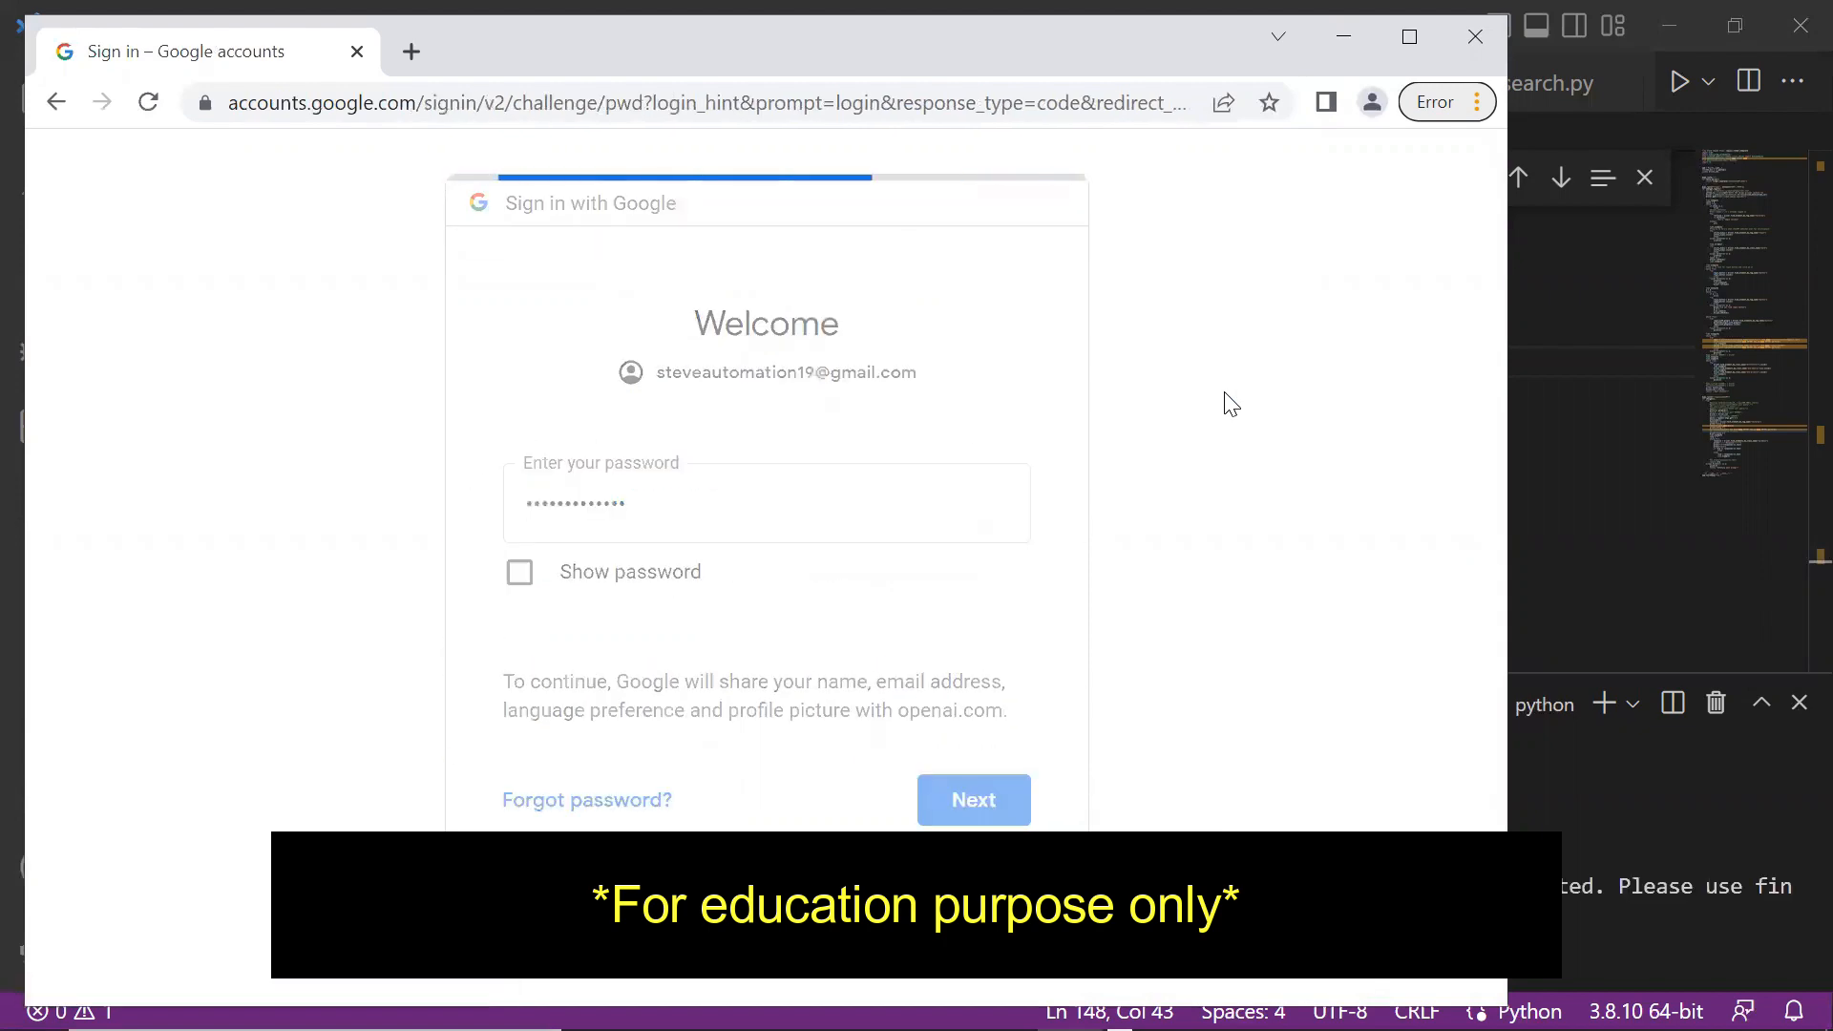
left_click(973, 800)
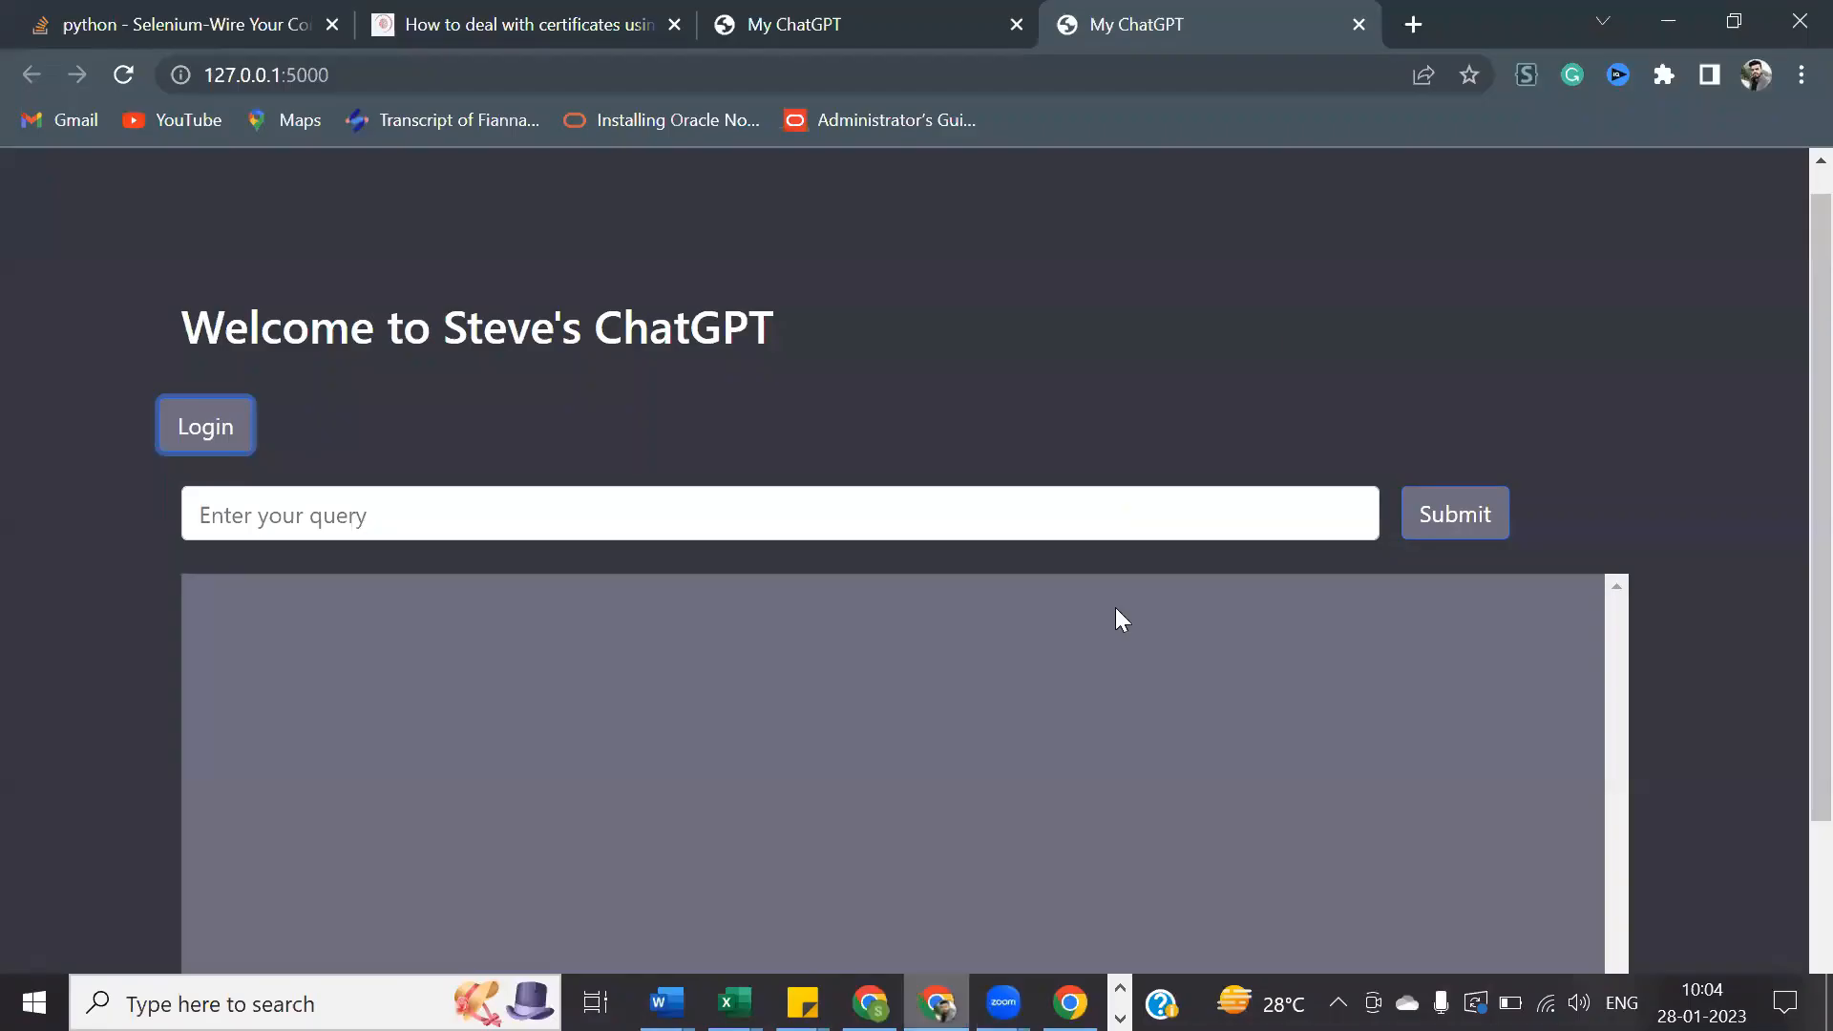
- Submit the query 'How to learn selenium in python'
type("How")
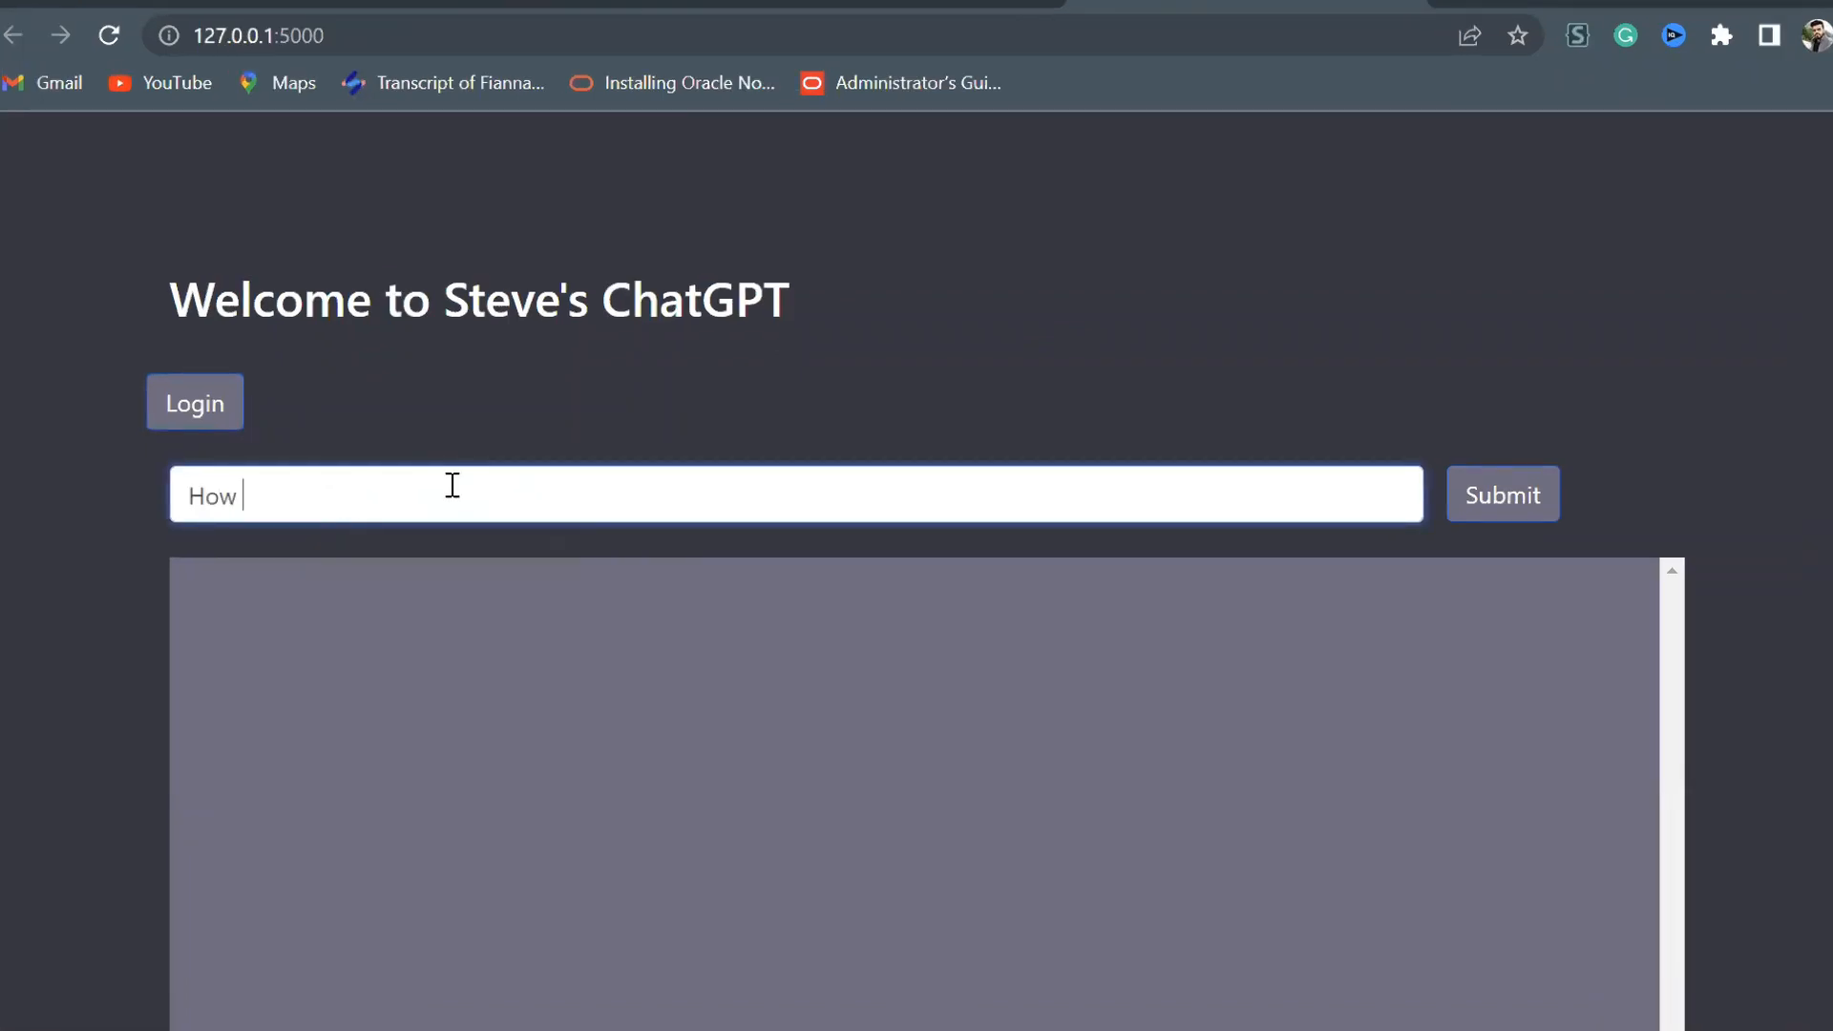
type("to learn selenium in p")
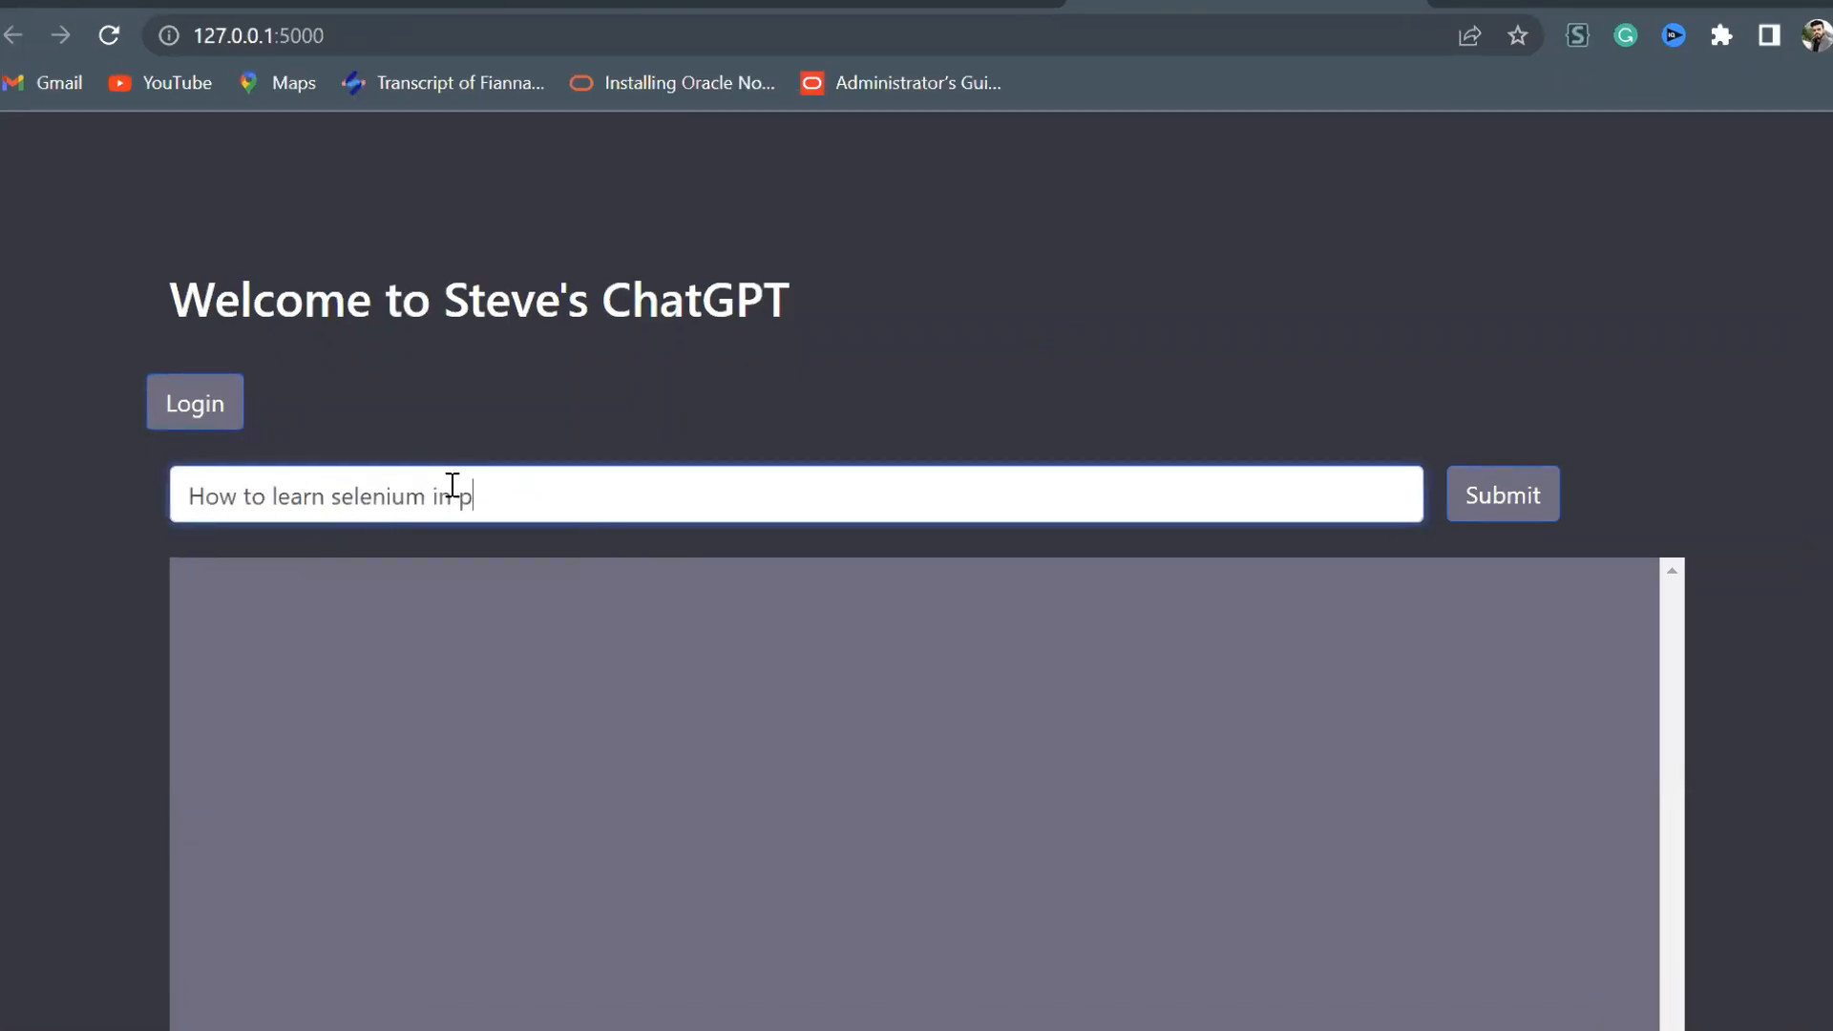
left_click(1501, 494)
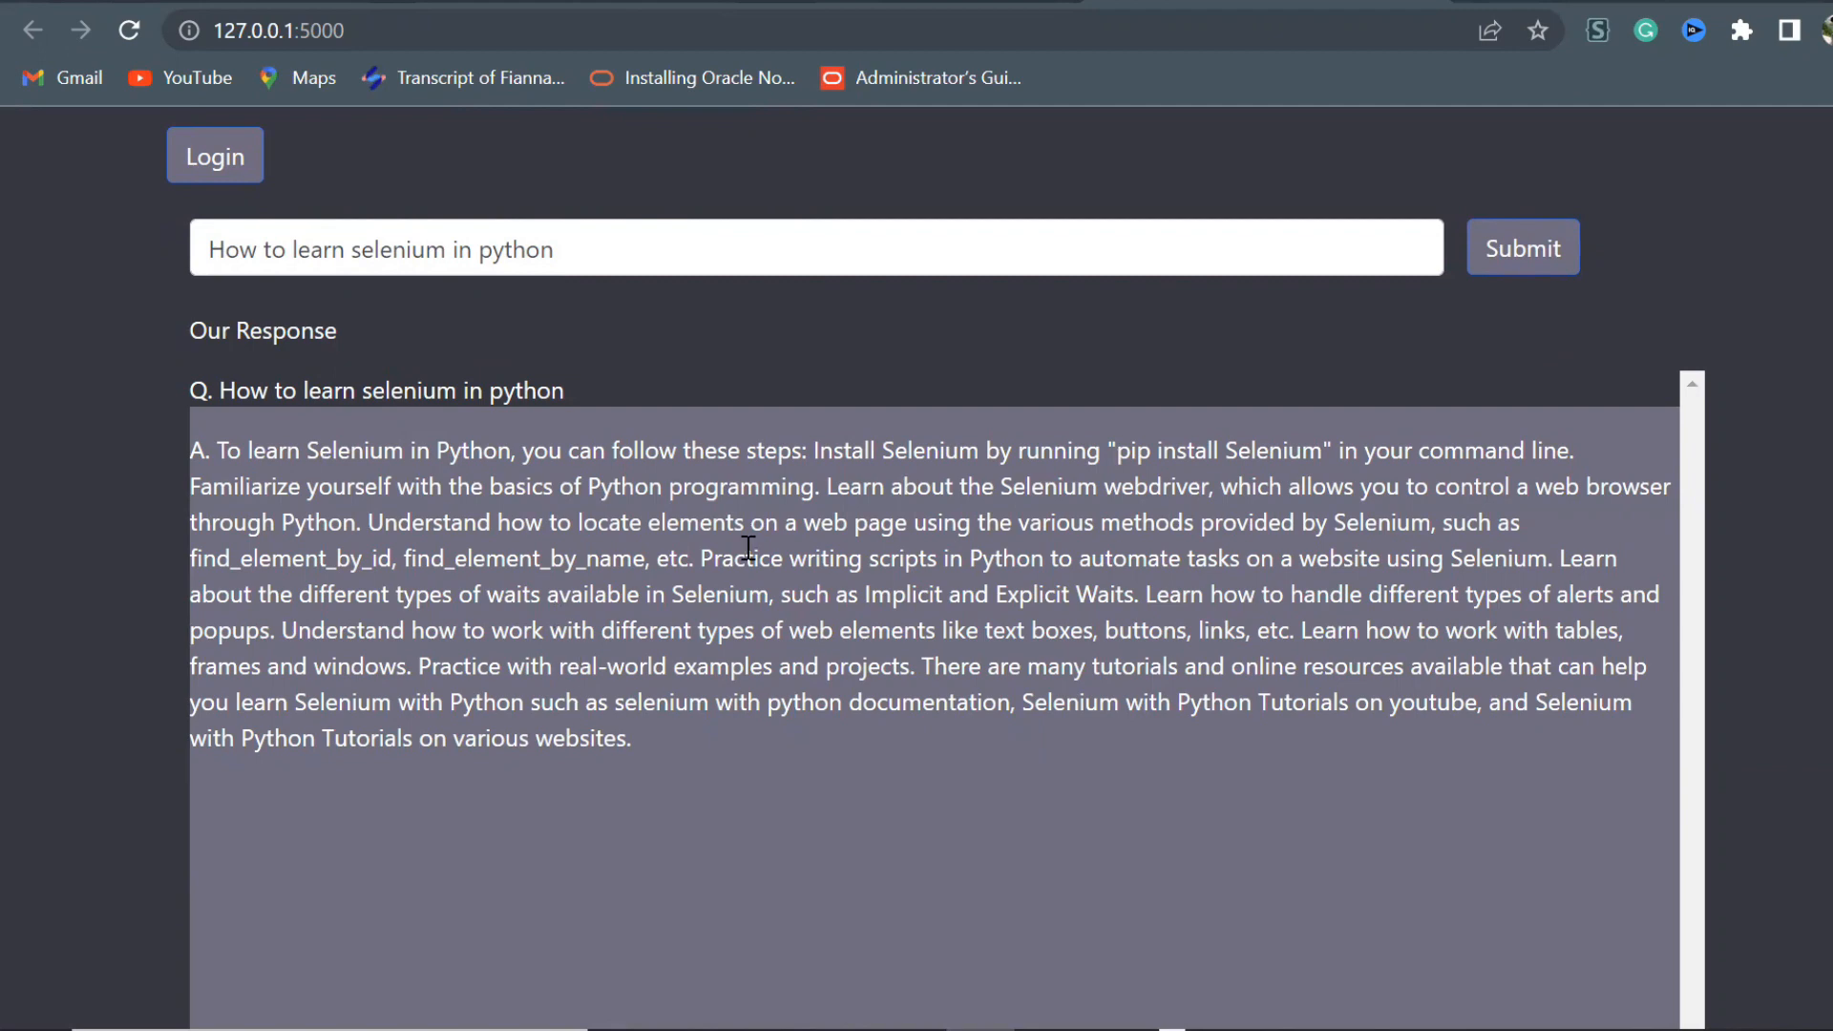
- Submit a second query, 'webscraping using python selenium'
left_click(561, 248)
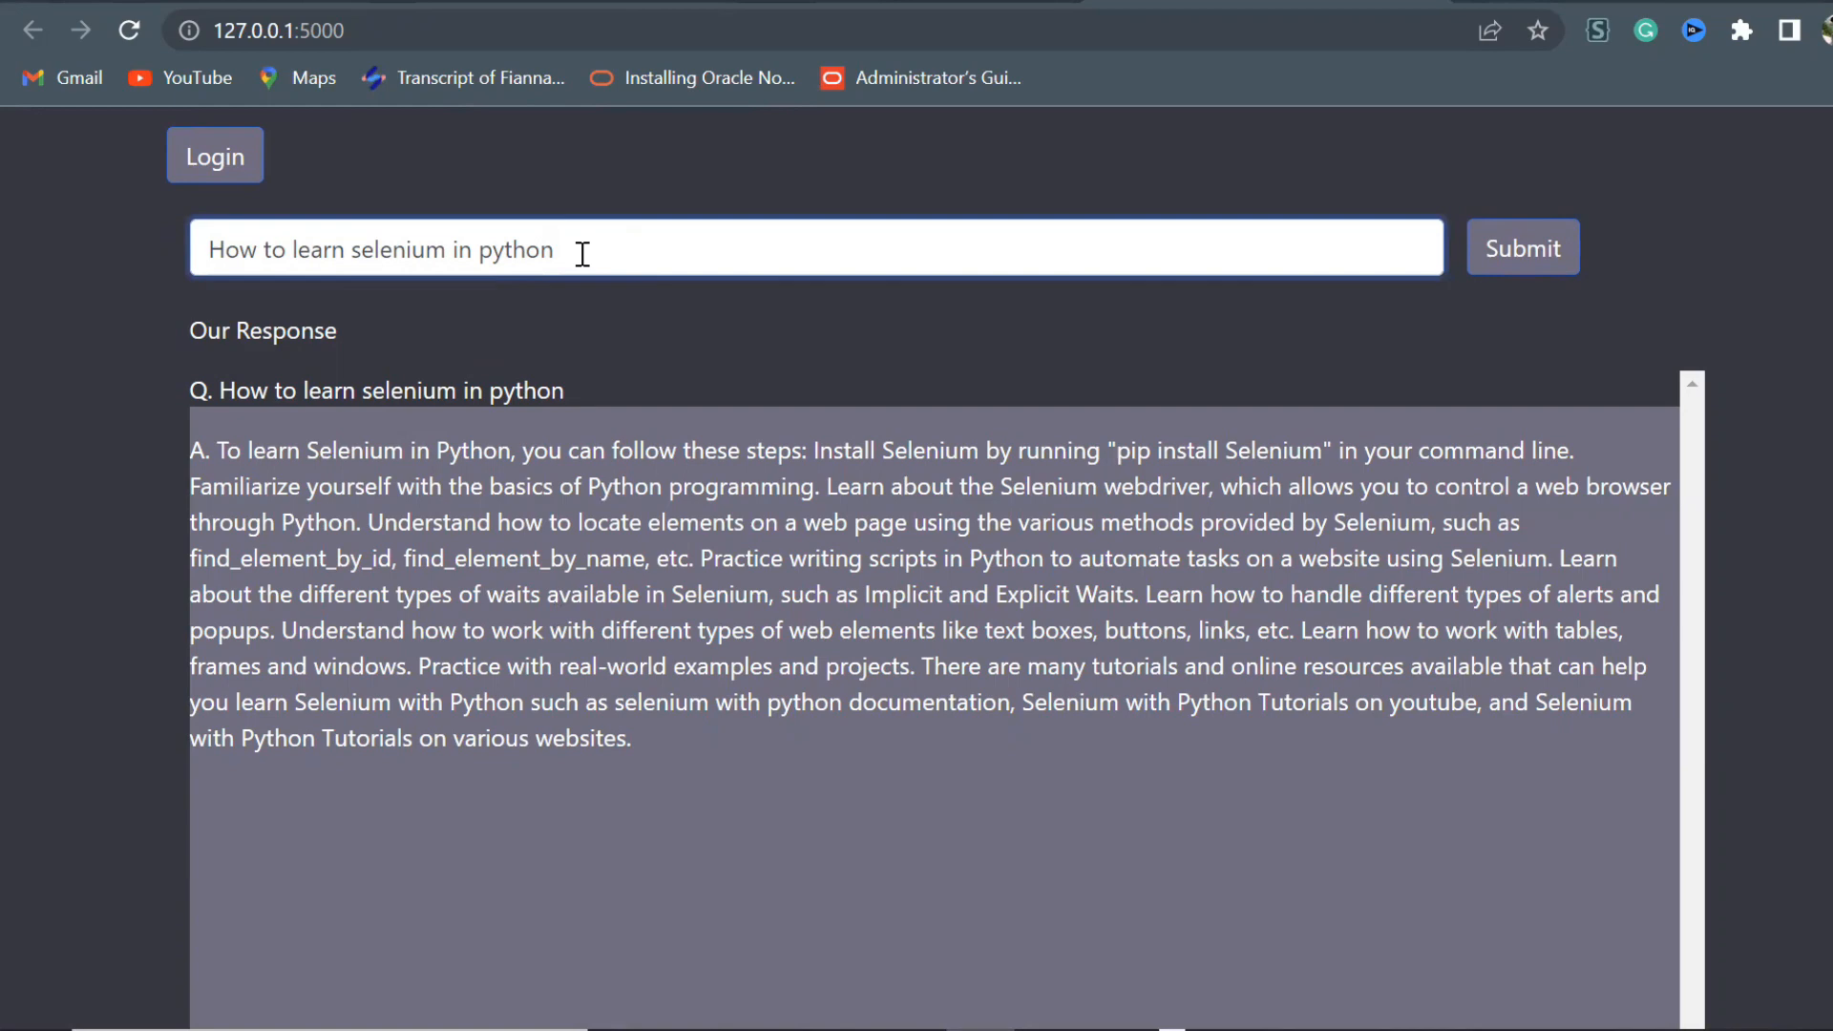
type("webscraping")
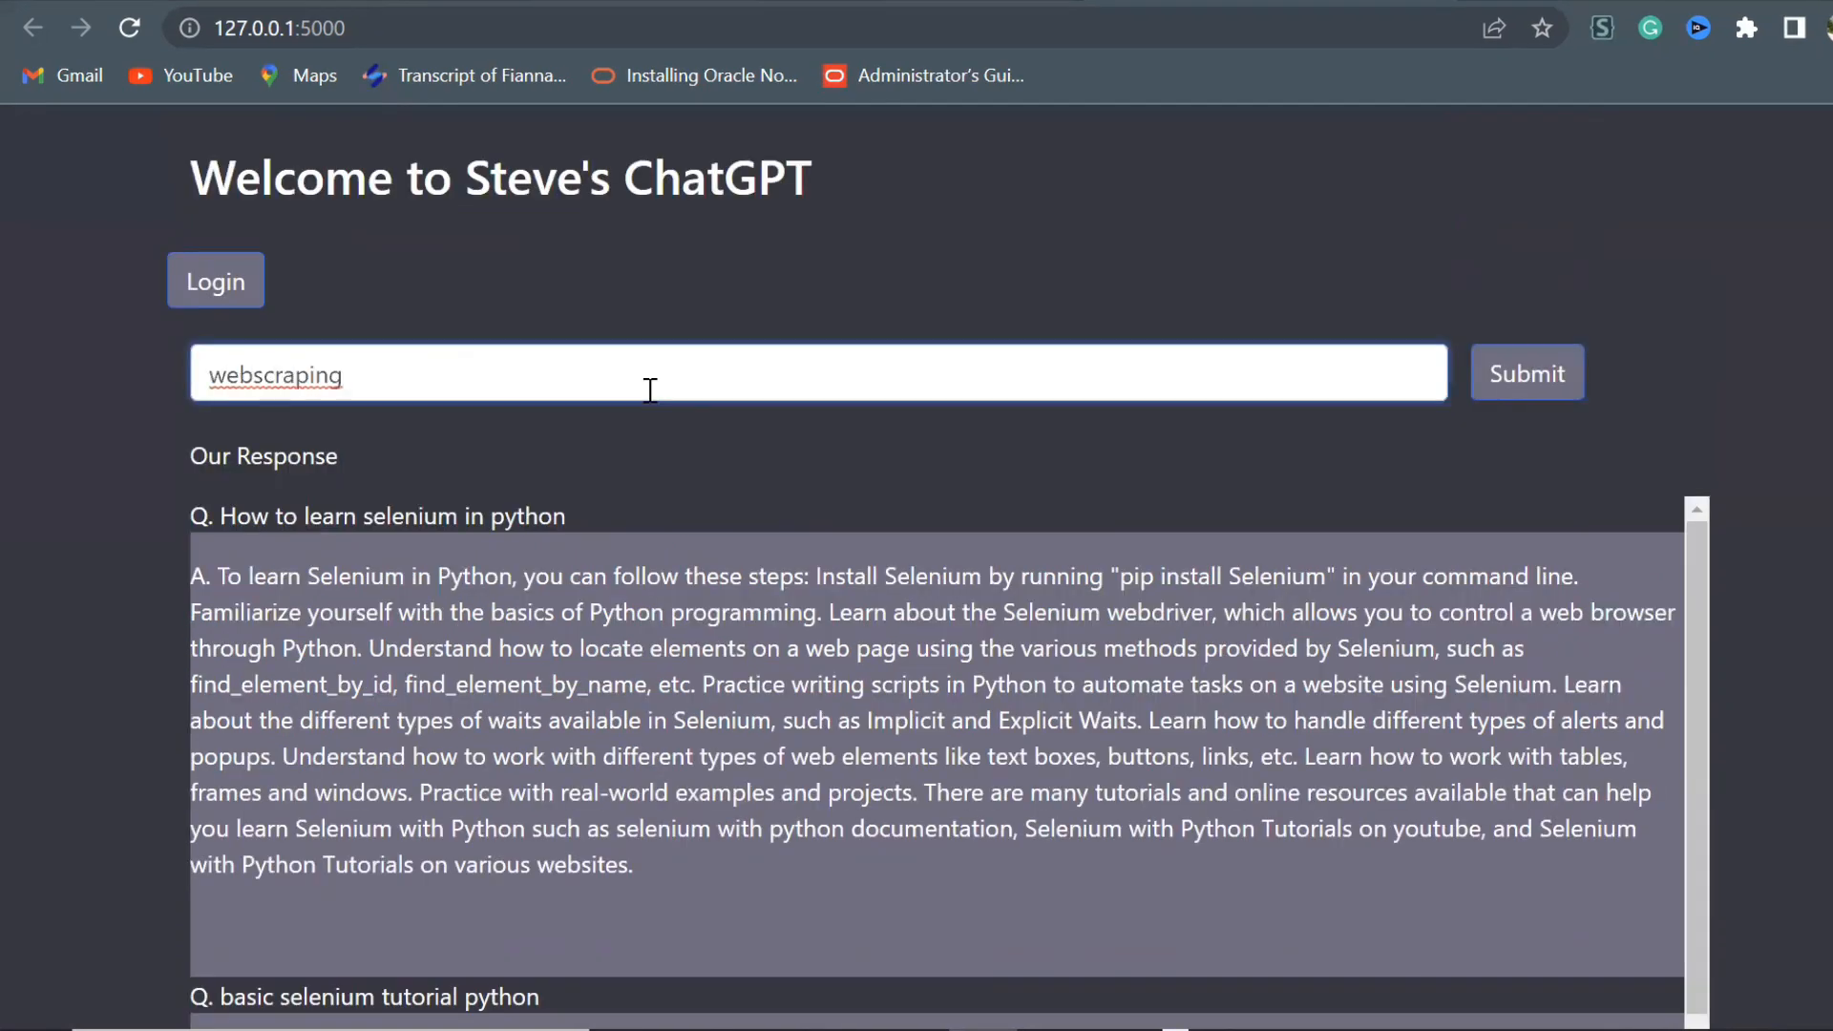
type("using python selenium")
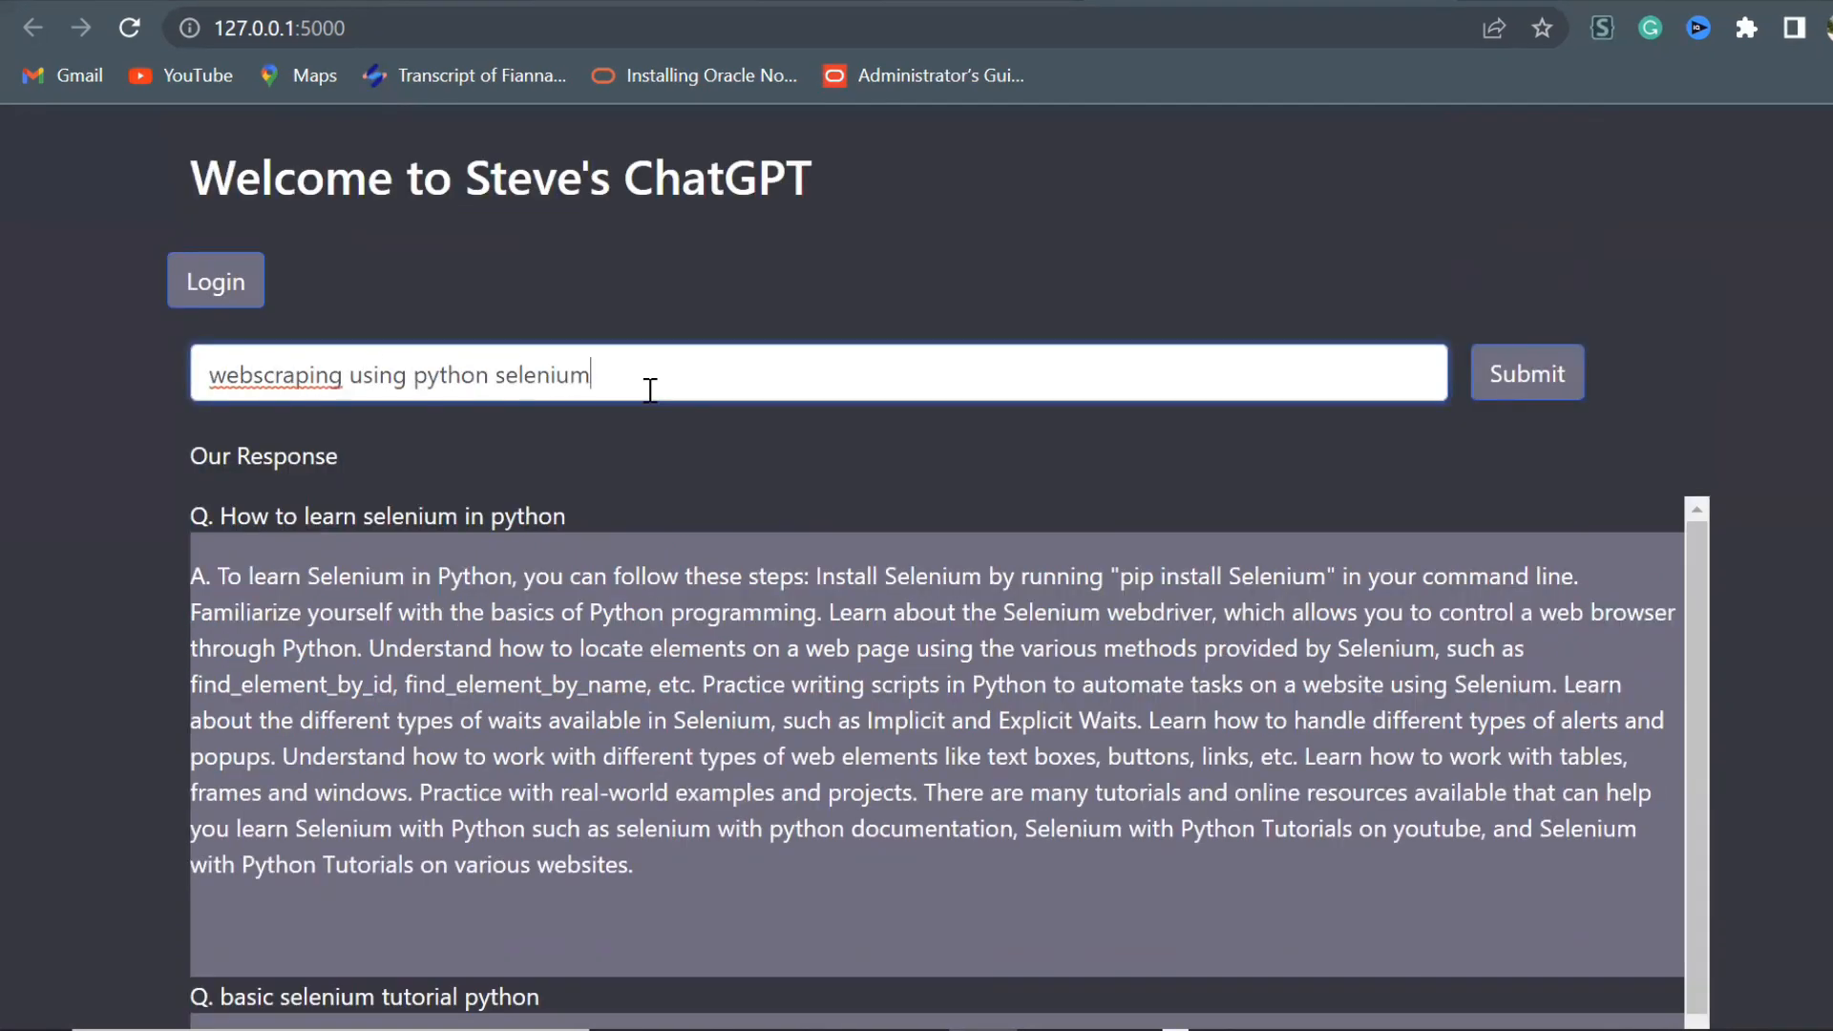
left_click(1526, 374)
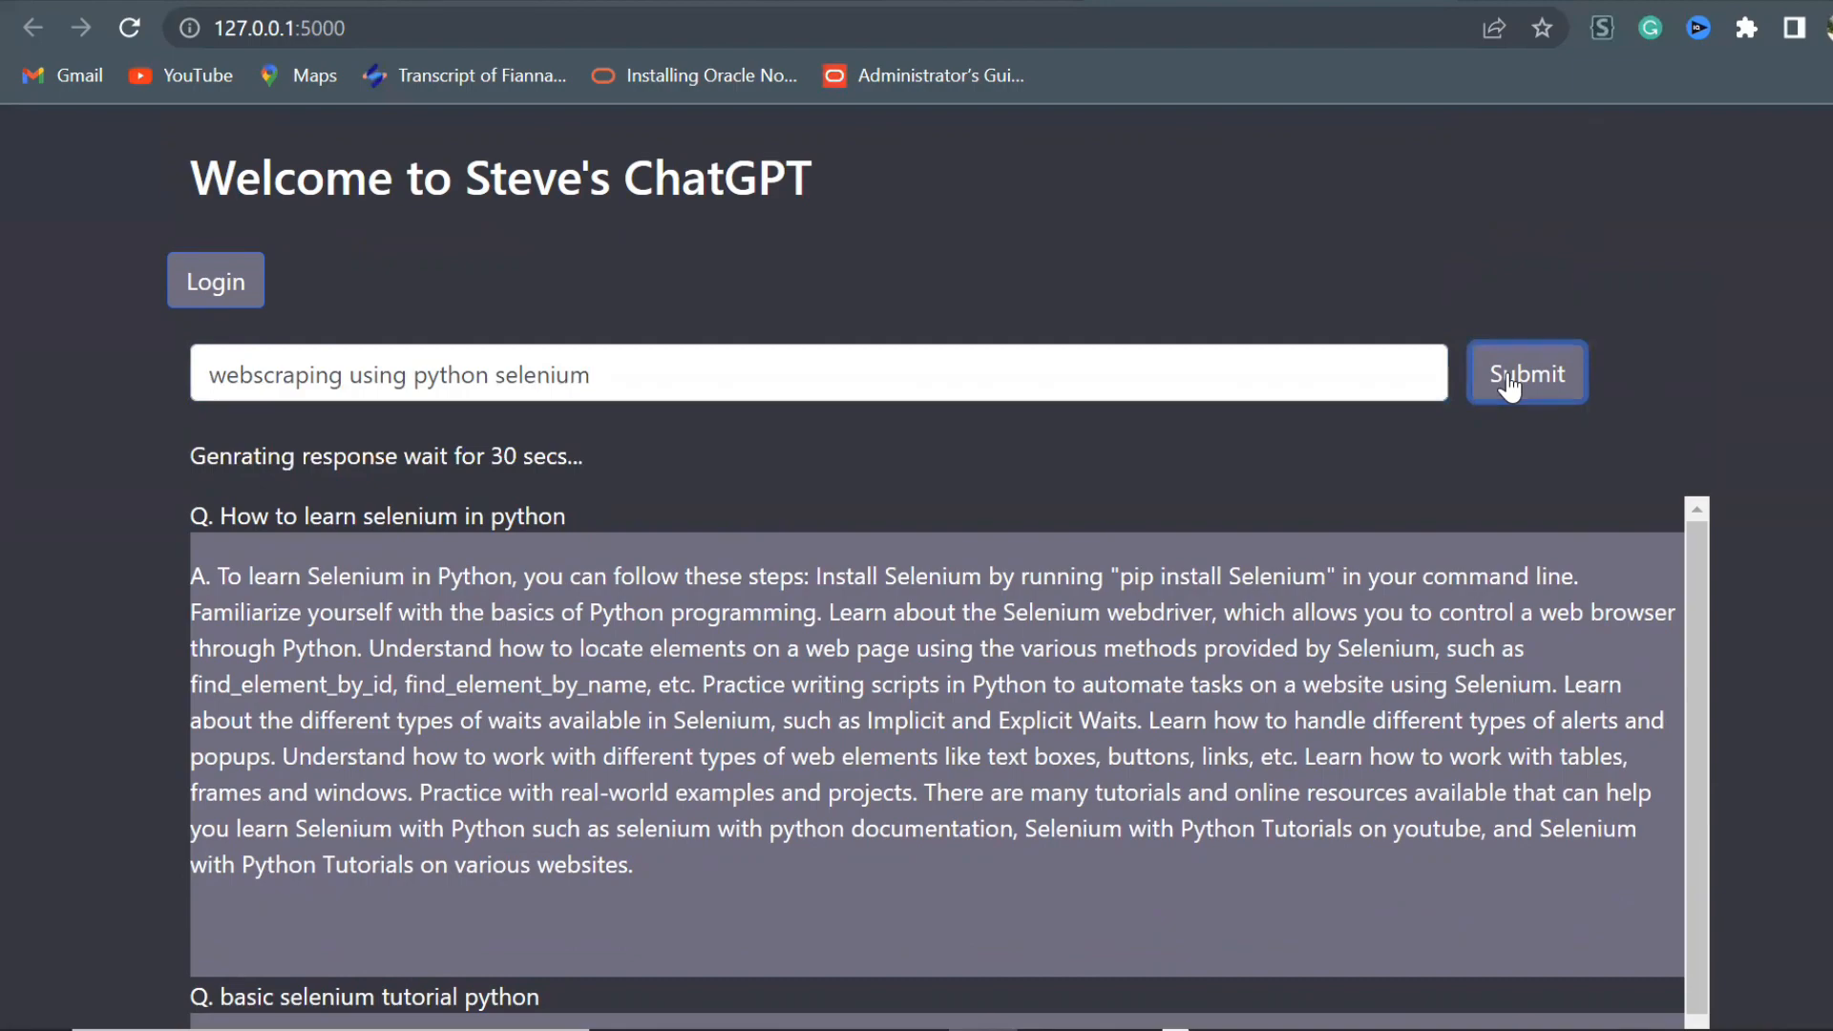